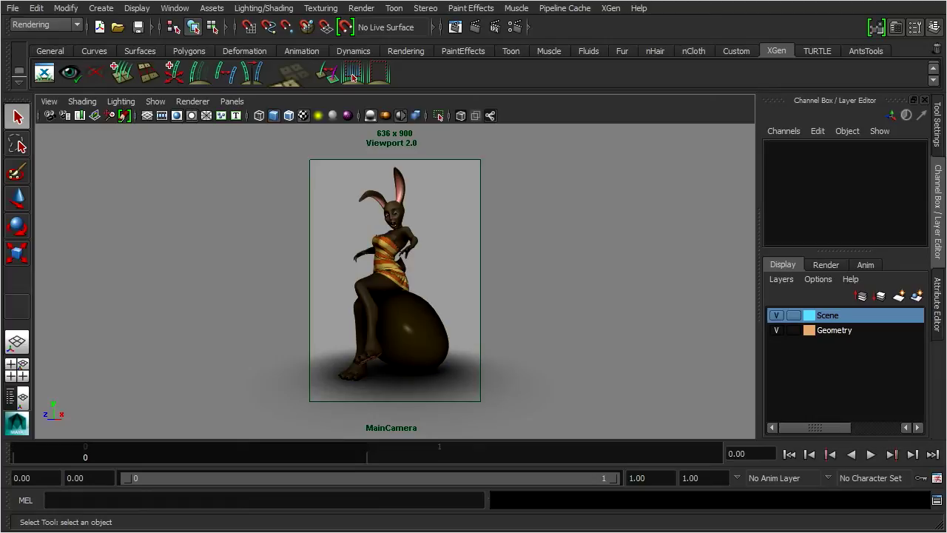
{"action": "mouse_move", "coordinate": [568, 254]}
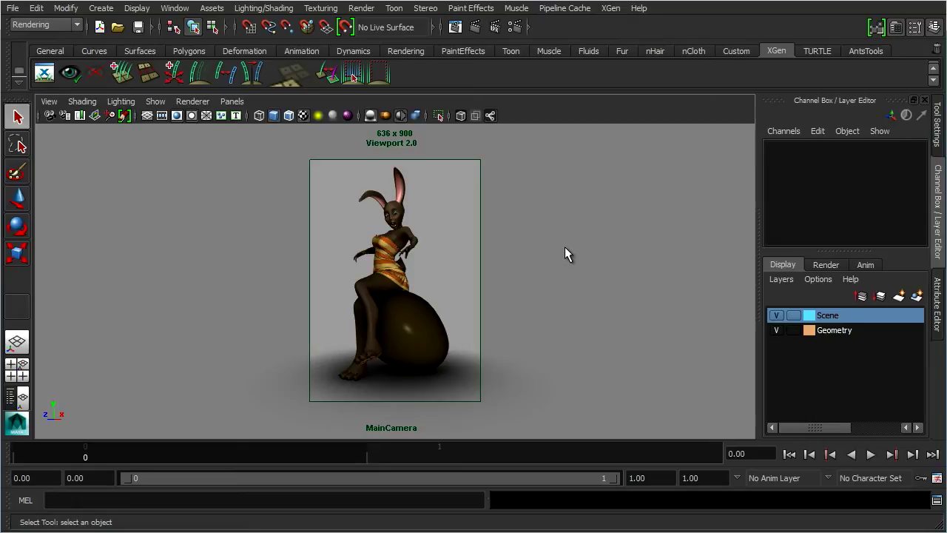
{"action": "mouse_move", "coordinate": [228, 341]}
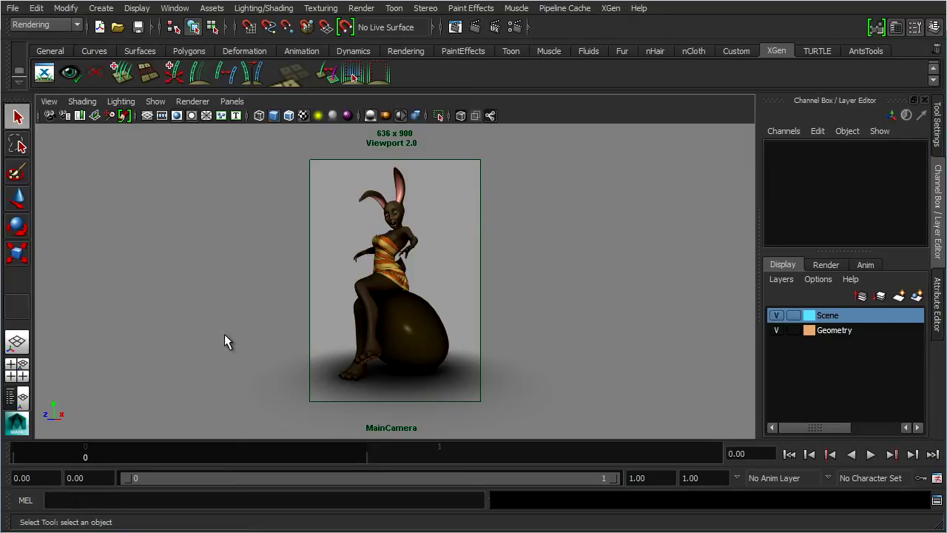
Look through the persp camera and dolly out to frame the whole bunny on the egg
{"action": "left_click", "coordinate": [231, 101]}
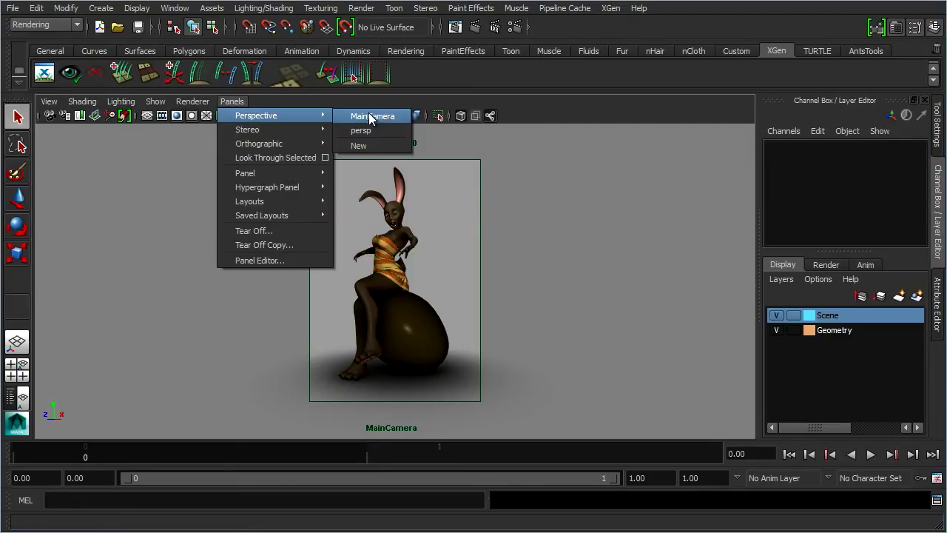
{"action": "left_click", "coordinate": [360, 130]}
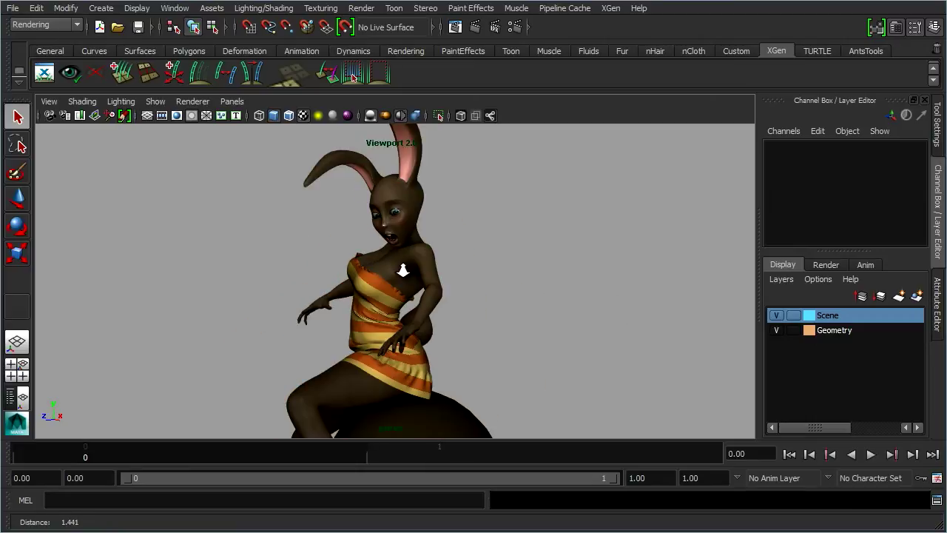
{"action": "left_click_drag", "start_coordinate": [404, 270], "coordinate": [487, 268]}
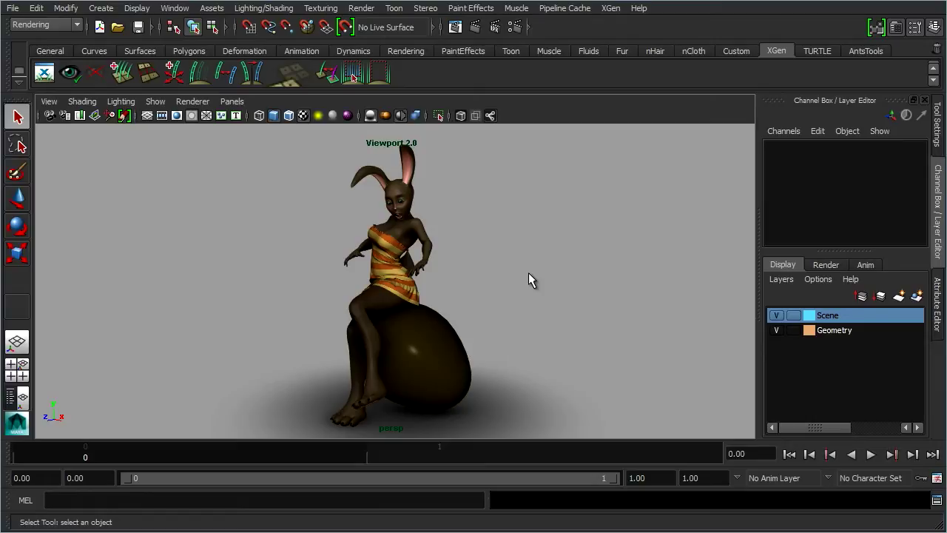
{"action": "mouse_move", "coordinate": [384, 174]}
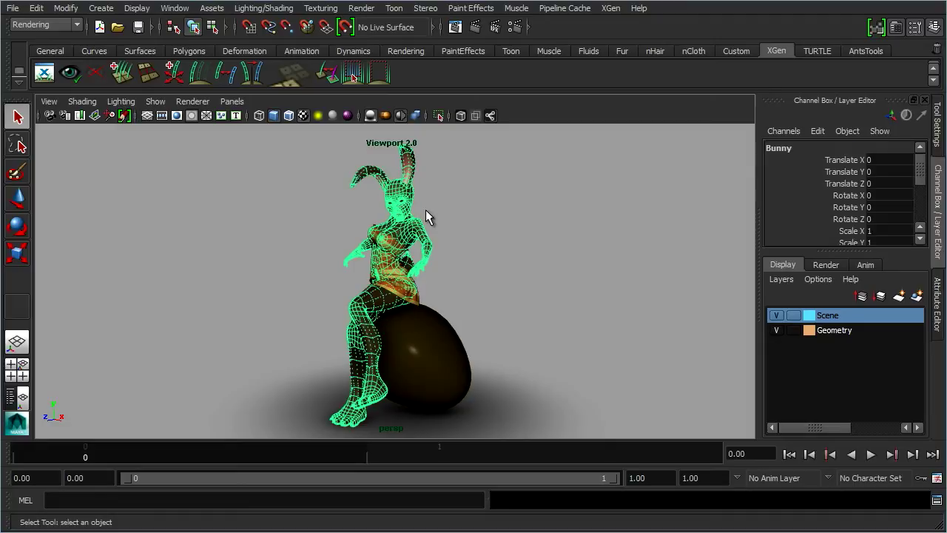
{"action": "mouse_move", "coordinate": [464, 363]}
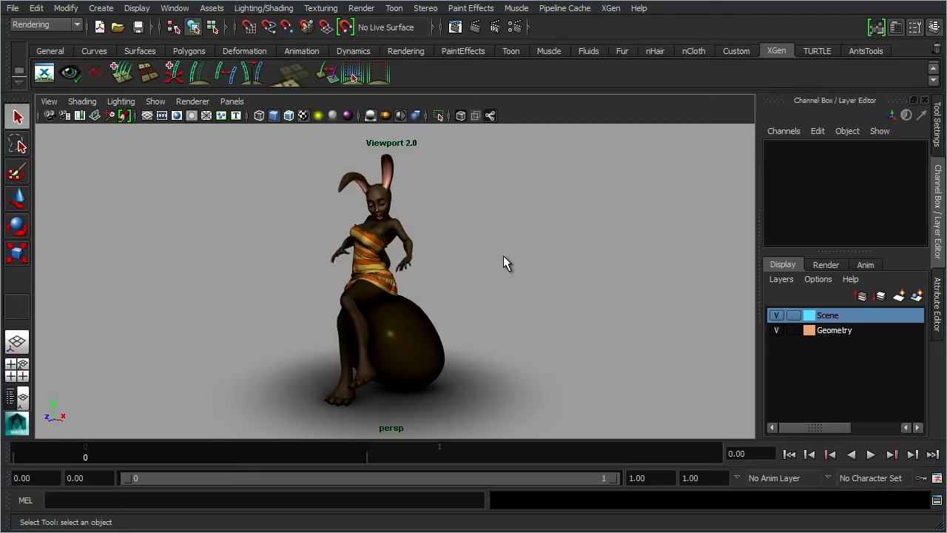
{"action": "mouse_move", "coordinate": [422, 237]}
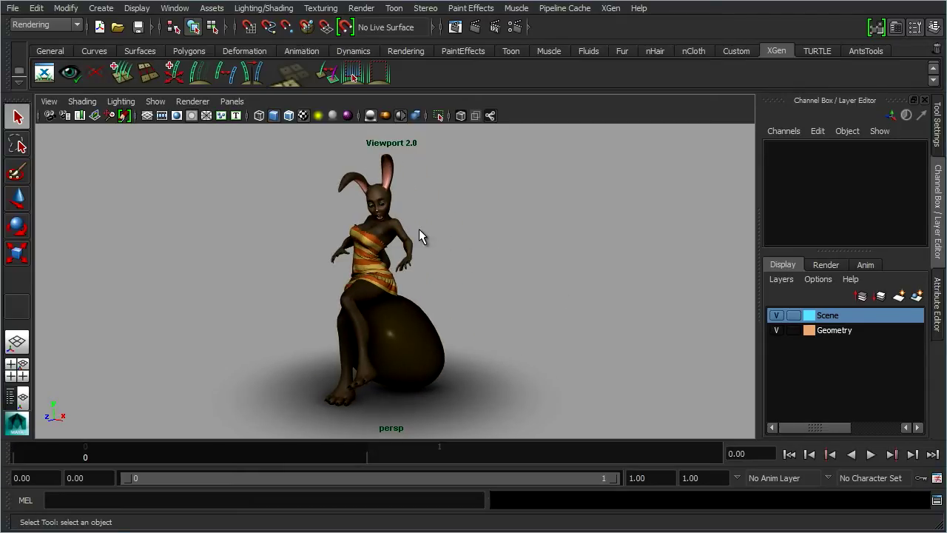
{"action": "mouse_move", "coordinate": [407, 231]}
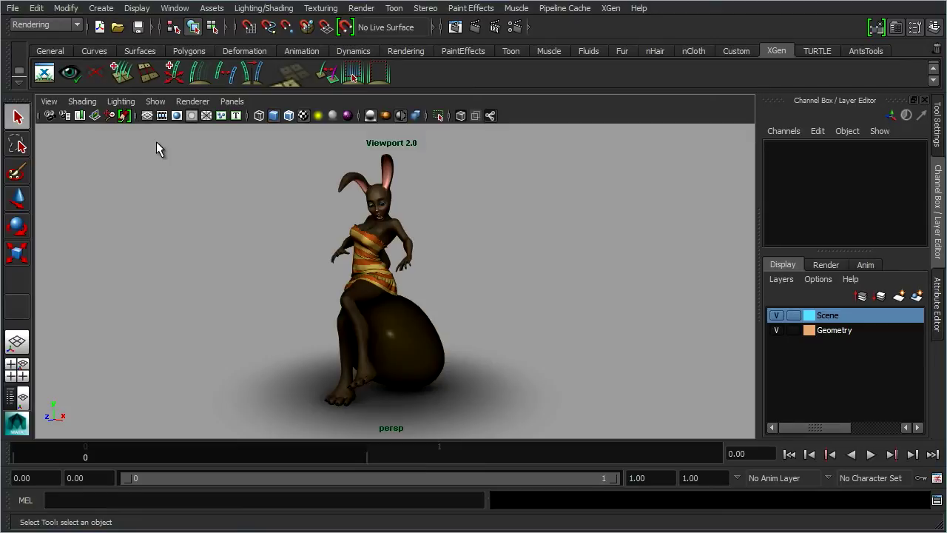
Select the bunny's body mesh using the BunnyHair_Selection quick select set
{"action": "left_click", "coordinate": [35, 8]}
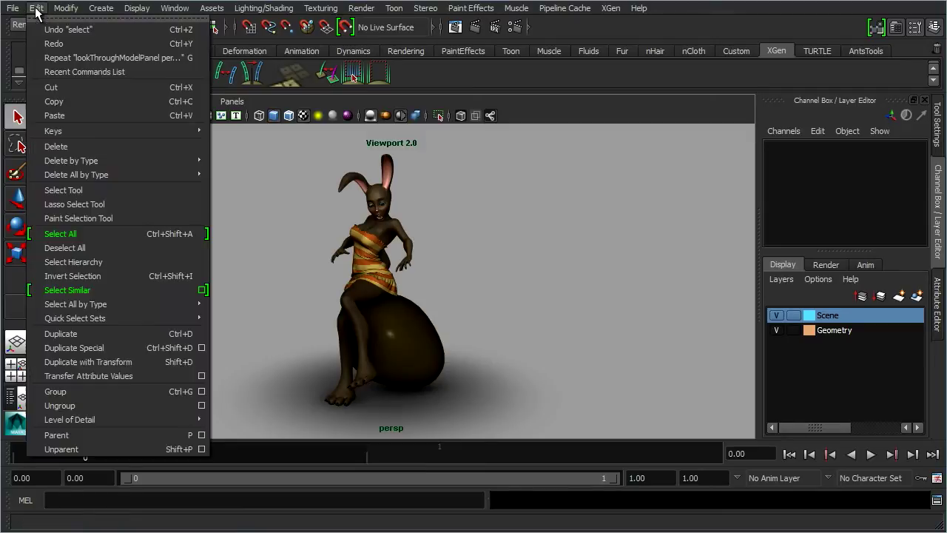
{"action": "mouse_move", "coordinate": [75, 318]}
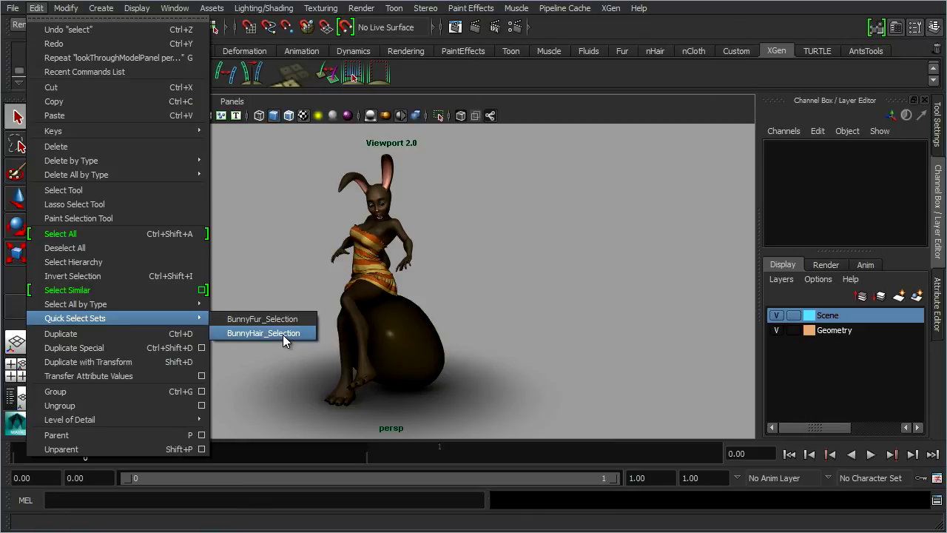
{"action": "left_click", "coordinate": [263, 332]}
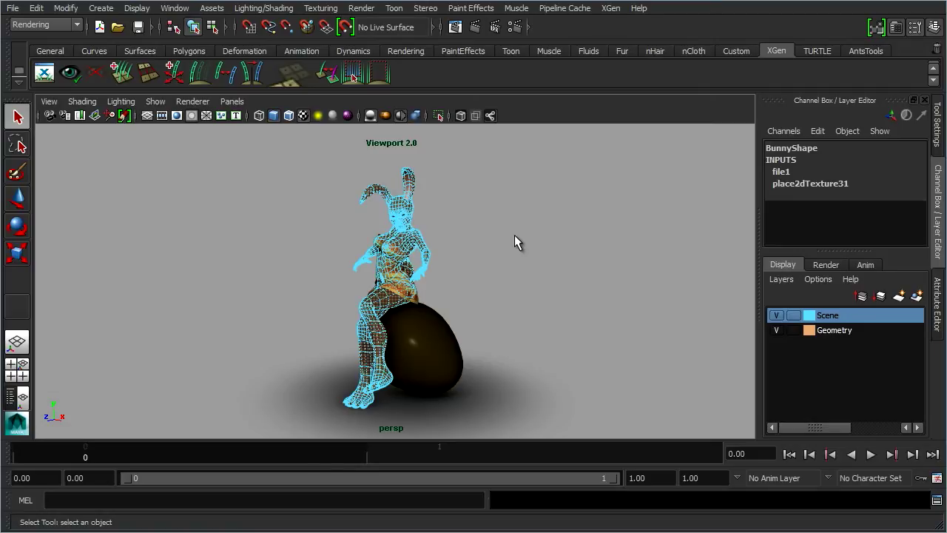
{"action": "mouse_move", "coordinate": [777, 59]}
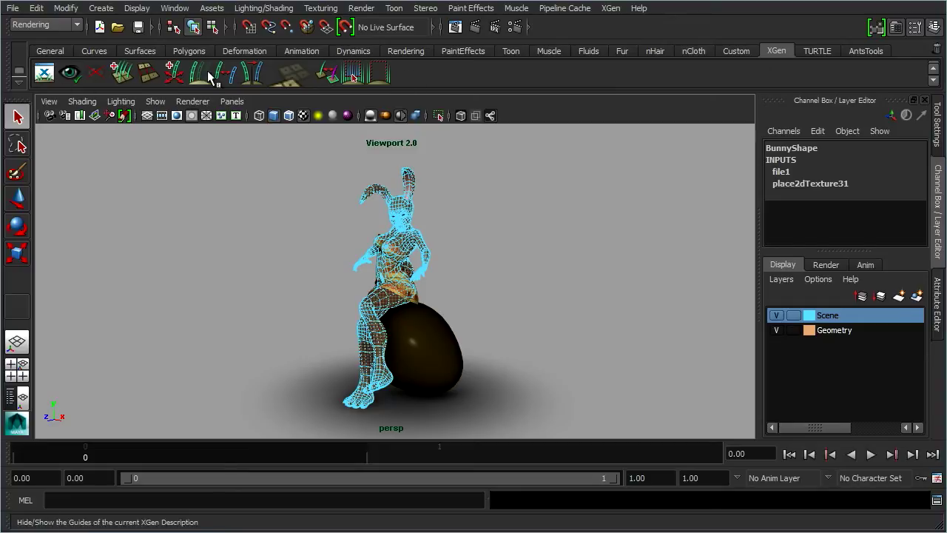
Open the XGen editor from the XGen shelf
{"action": "left_click", "coordinate": [611, 8]}
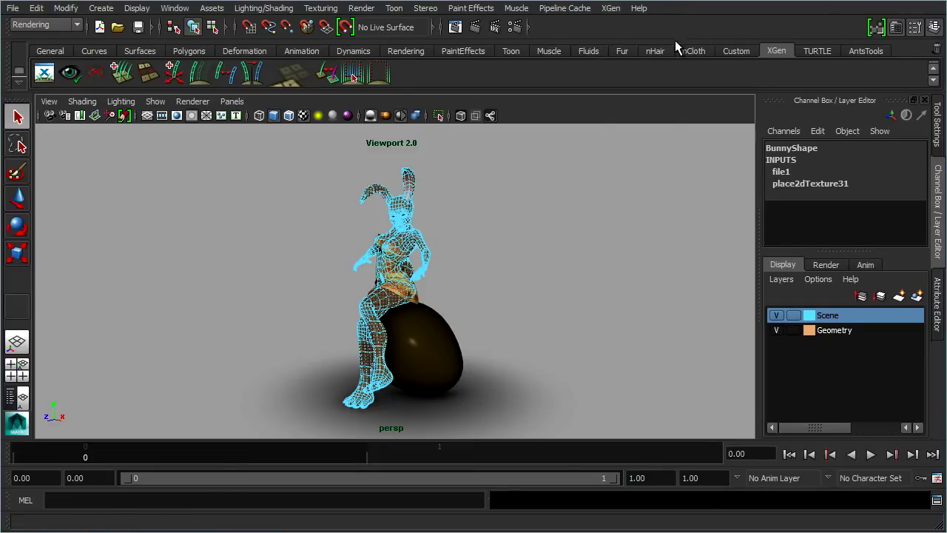
{"action": "left_click", "coordinate": [44, 72]}
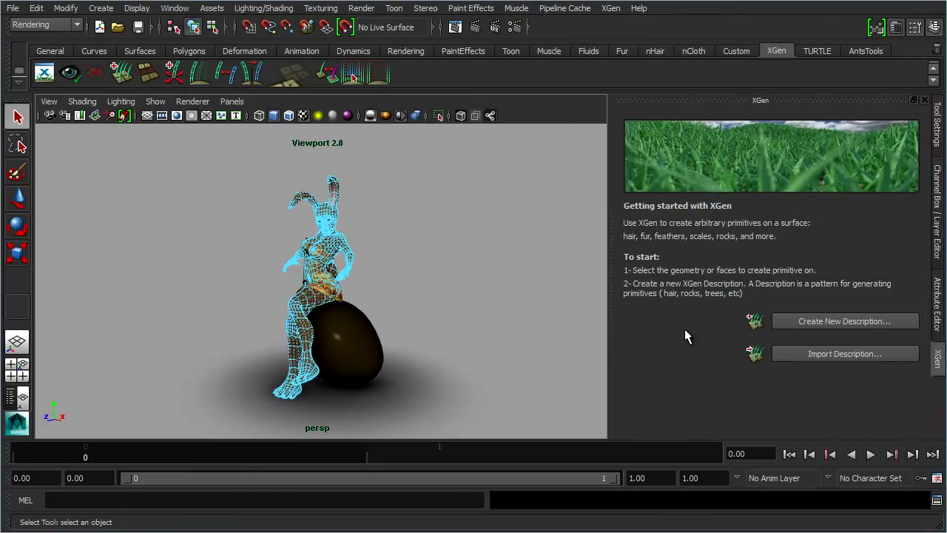
{"action": "mouse_move", "coordinate": [714, 348]}
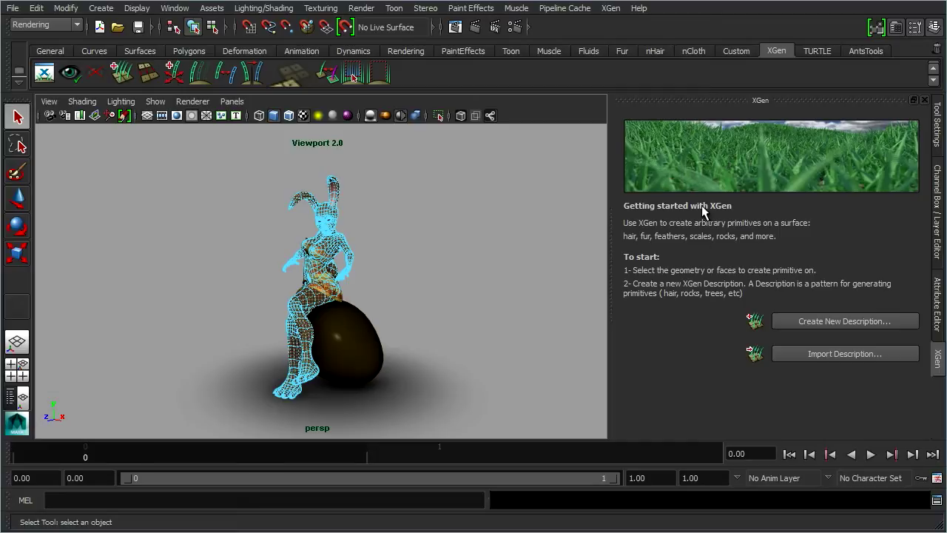
{"action": "mouse_move", "coordinate": [707, 329]}
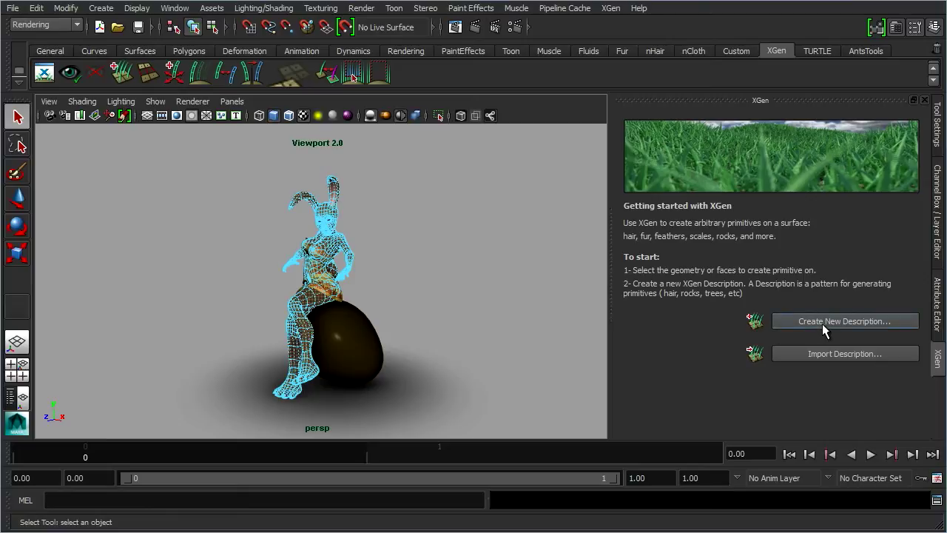
Start a new Bunny_Fur description in a new collection named EasterBunny
{"action": "left_click", "coordinate": [845, 321]}
{"action": "type", "text": "Bunny_Fur"}
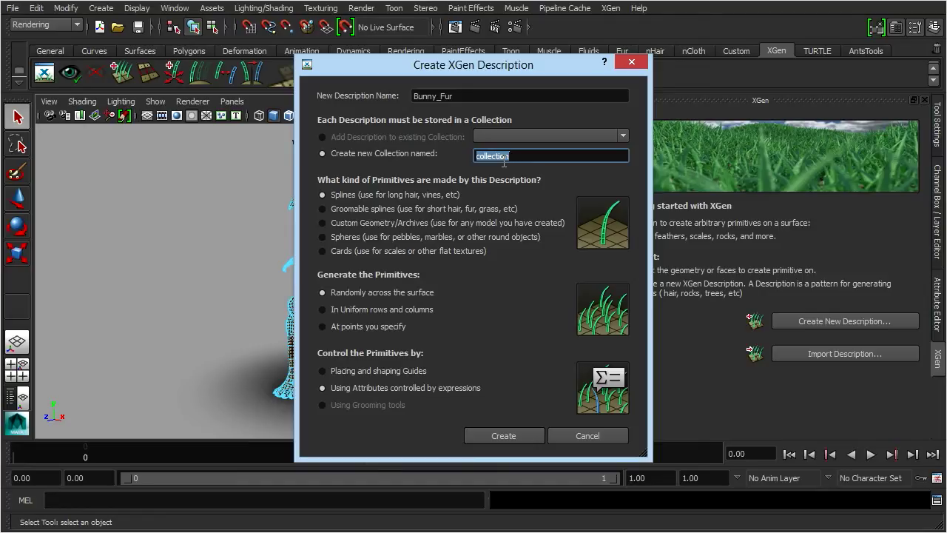
{"action": "type", "text": "EasterBunny"}
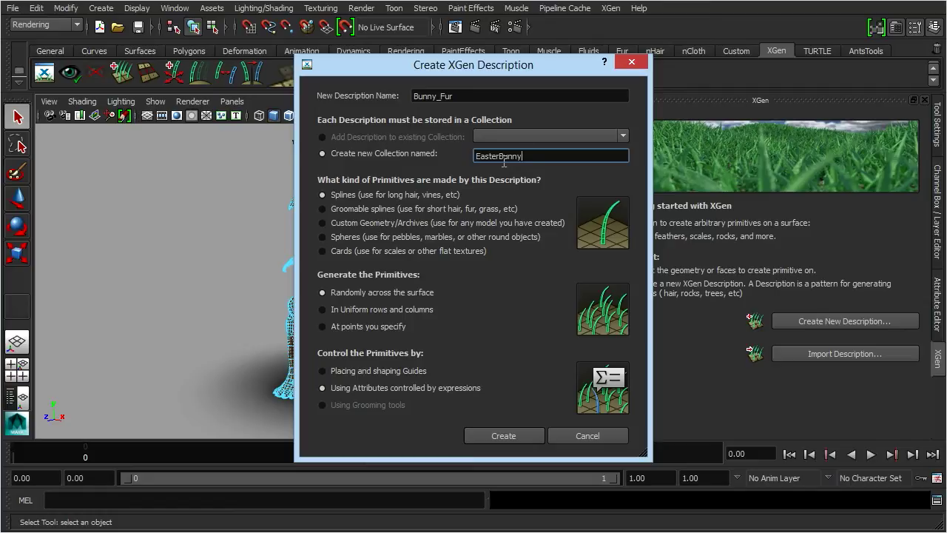
{"action": "mouse_move", "coordinate": [375, 174]}
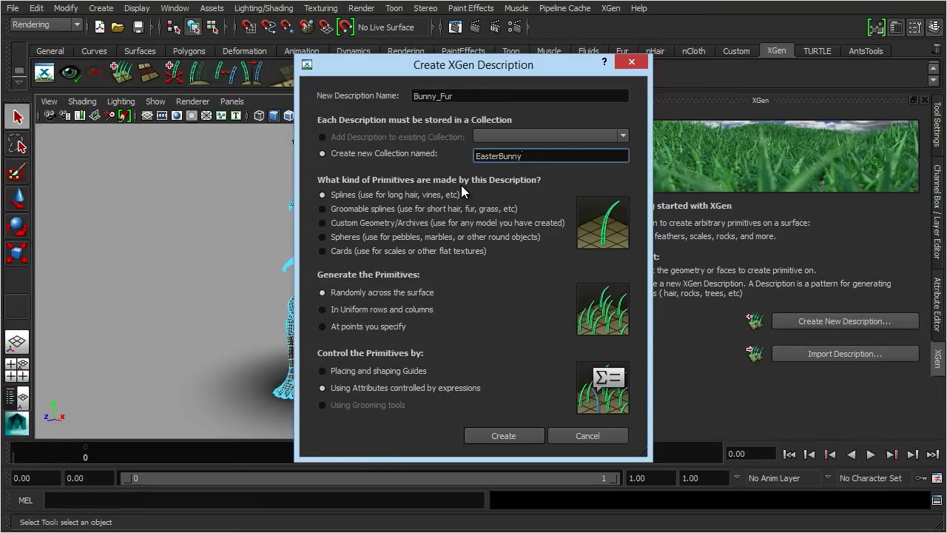
Compare custom geometry, spheres and cards primitives, then settle on groomable splines
{"action": "left_click", "coordinate": [322, 209]}
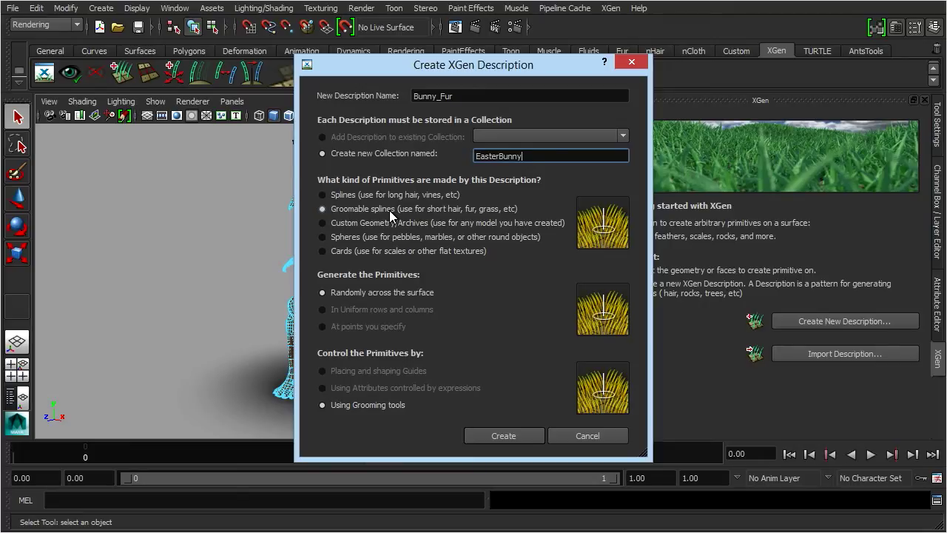
{"action": "left_click", "coordinate": [322, 223]}
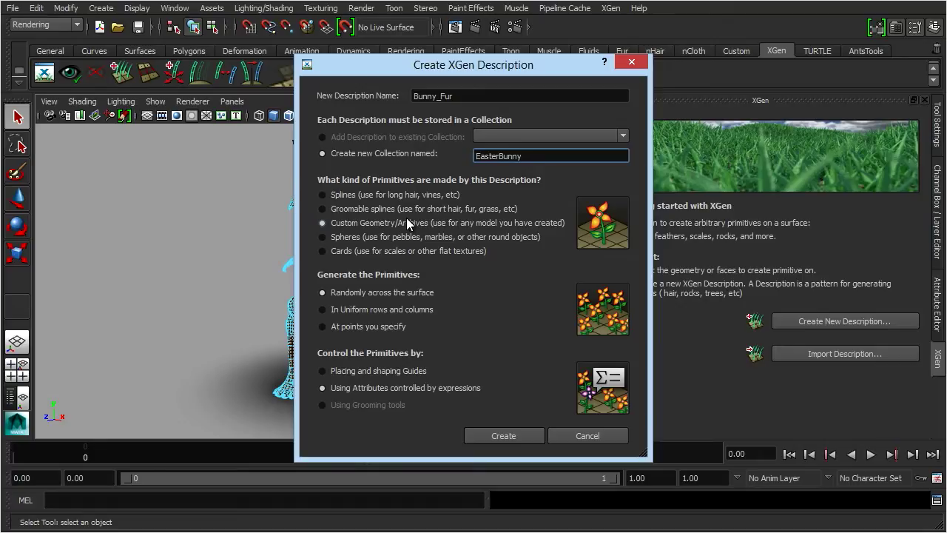
{"action": "left_click", "coordinate": [550, 155]}
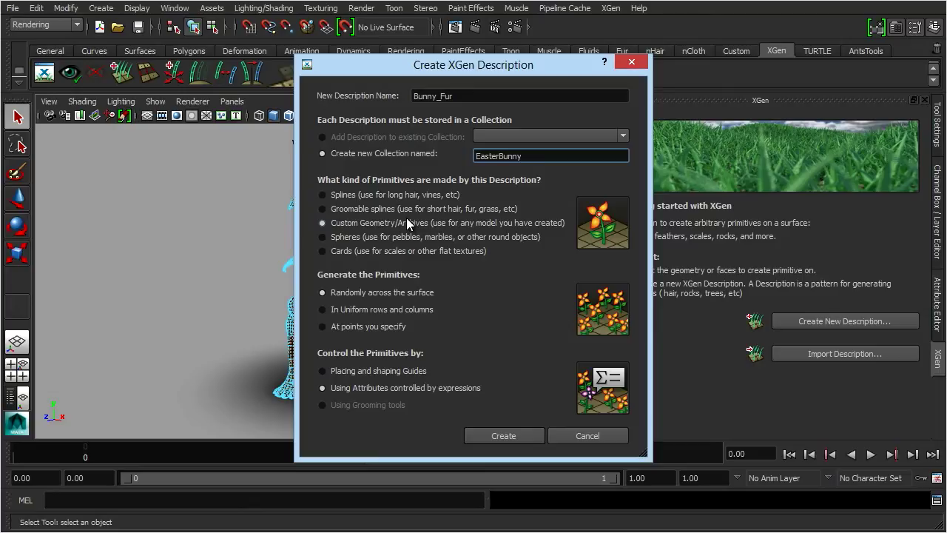
{"action": "left_click", "coordinate": [551, 155]}
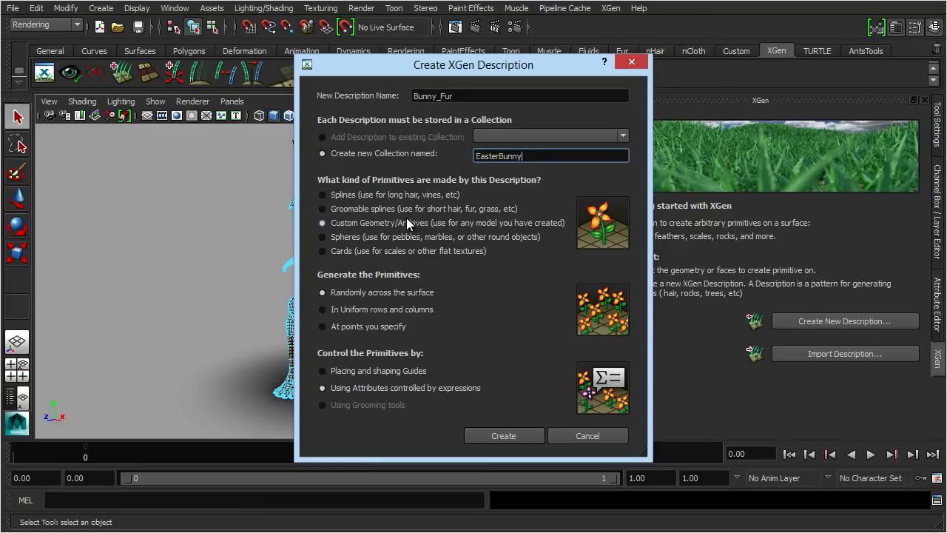
{"action": "left_click", "coordinate": [321, 237]}
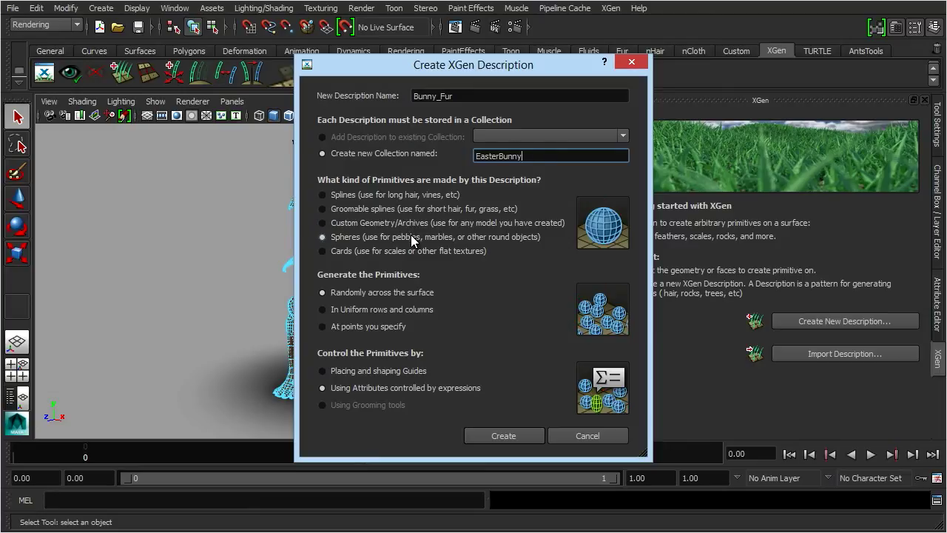
{"action": "left_click", "coordinate": [322, 251]}
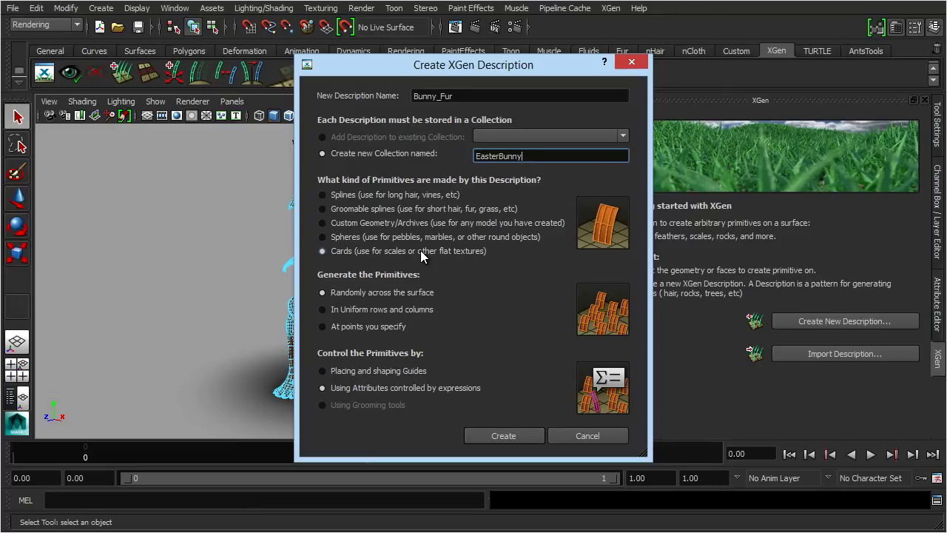
{"action": "left_click", "coordinate": [322, 209]}
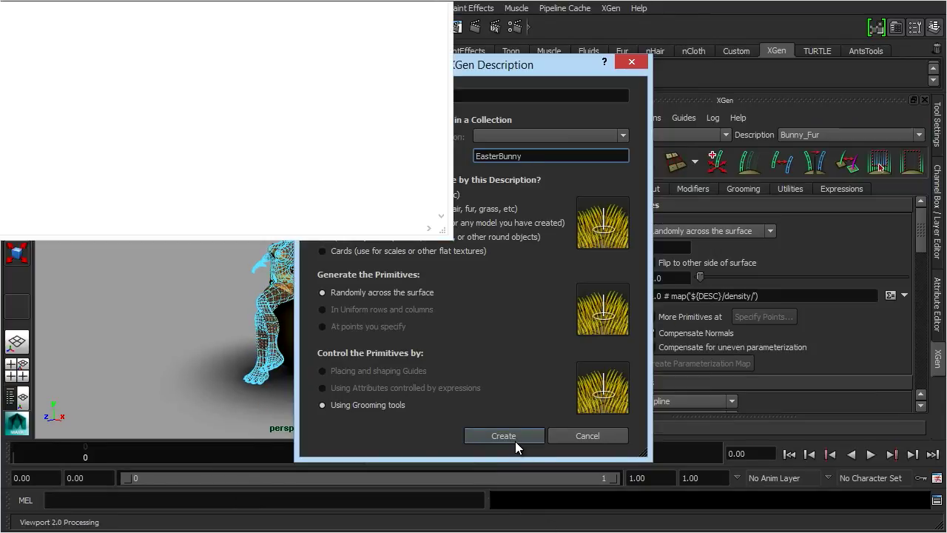
Create the Bunny_Fur description, covering the bunny in short yellow-tipped fur
{"action": "left_click", "coordinate": [503, 435]}
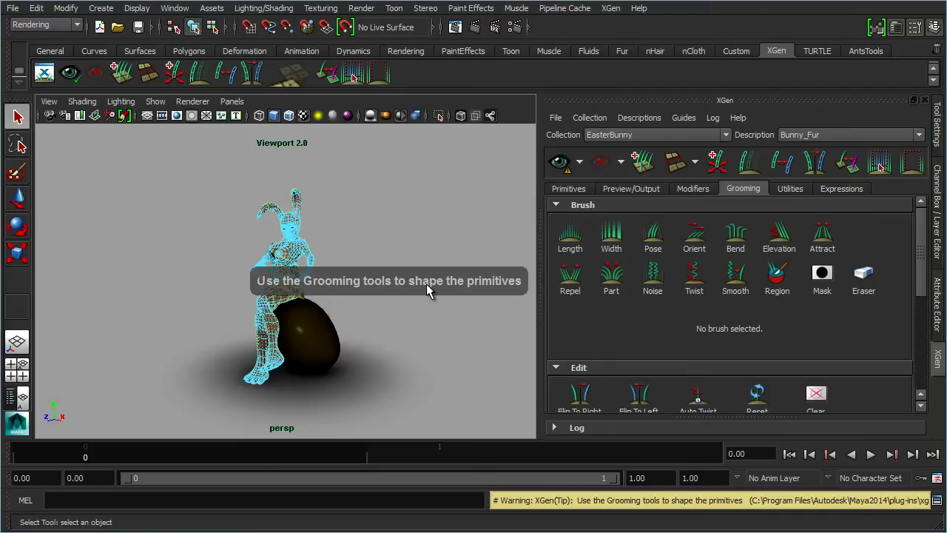
{"action": "mouse_move", "coordinate": [444, 290]}
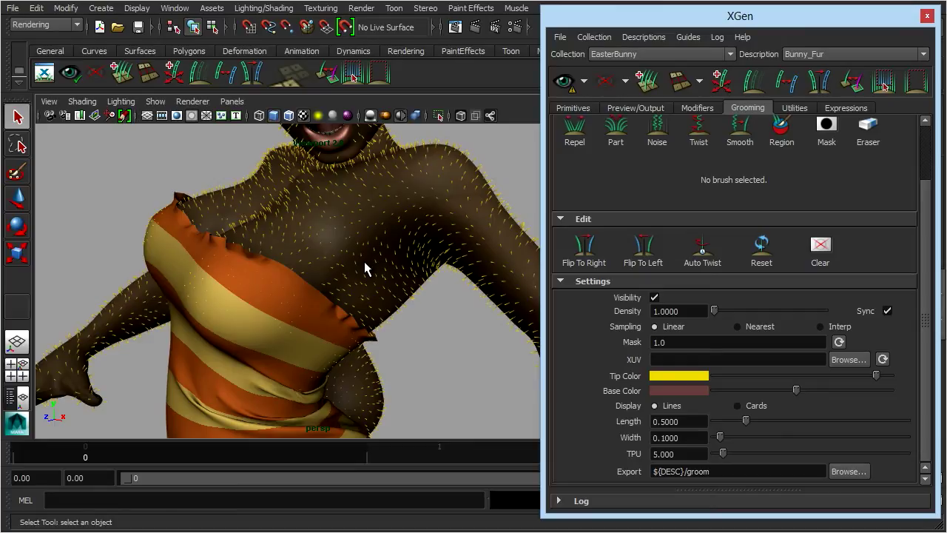
Change the groom Length from 0.5 to 1
{"action": "left_click", "coordinate": [679, 421]}
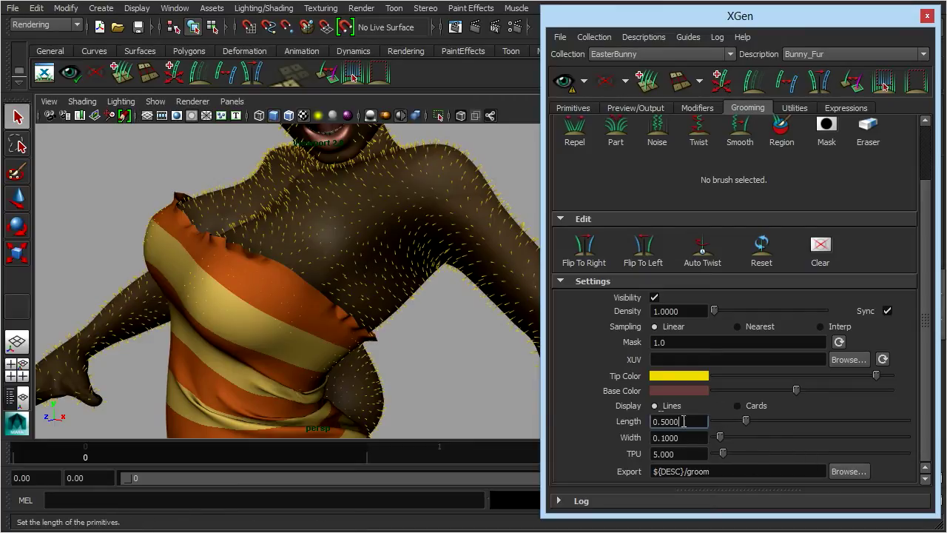
{"action": "type", "text": "1"}
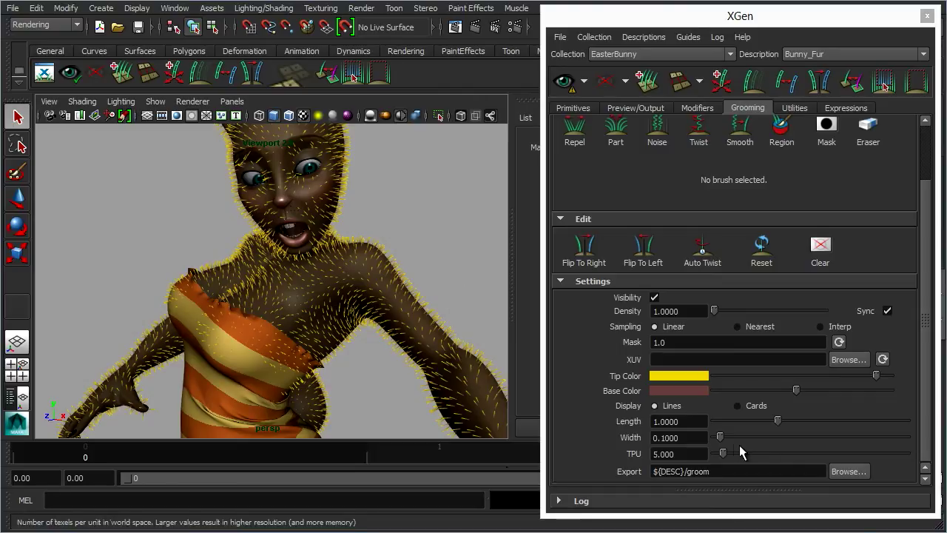
{"action": "mouse_move", "coordinate": [681, 438]}
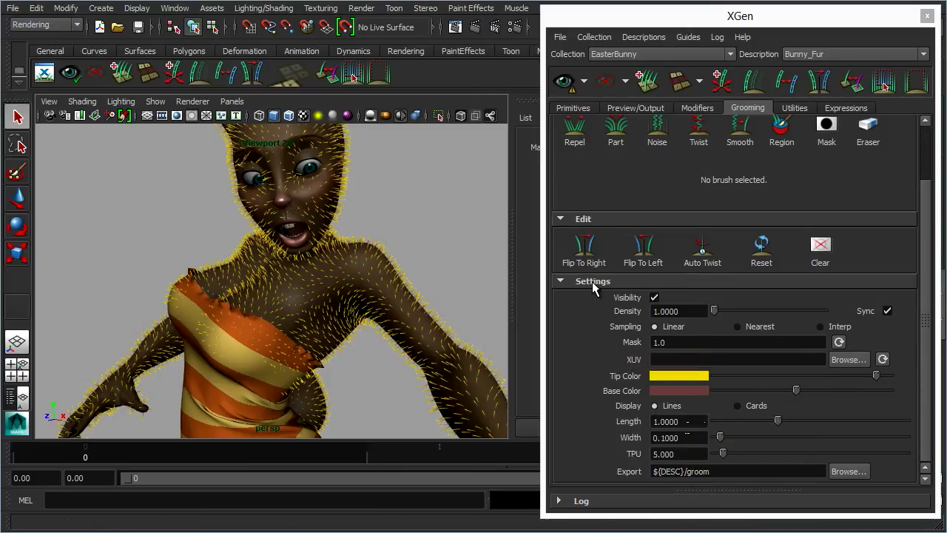
Collapse grooming settings, then review the mirror-left-to-right and reset-groom edit tools
{"action": "left_click", "coordinate": [593, 280]}
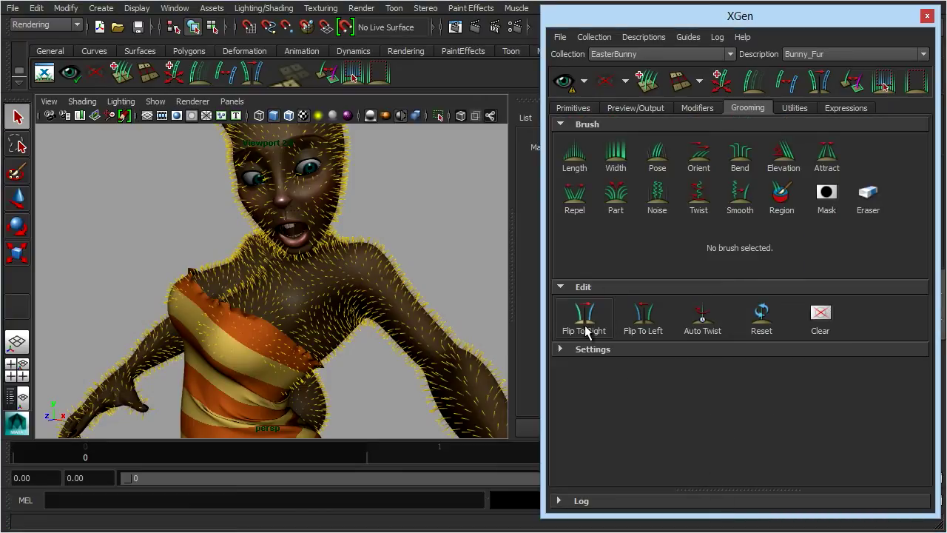
{"action": "left_click", "coordinate": [584, 318]}
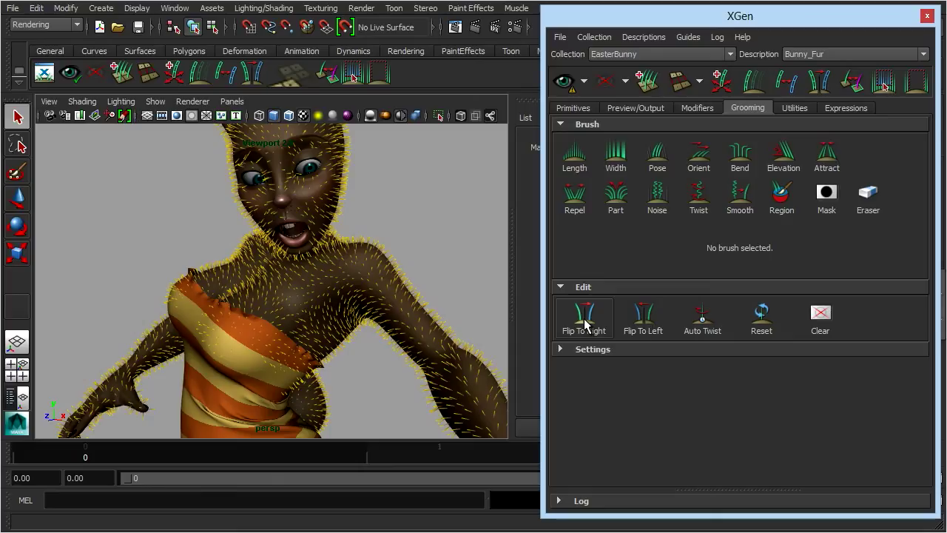
{"action": "mouse_move", "coordinate": [584, 318]}
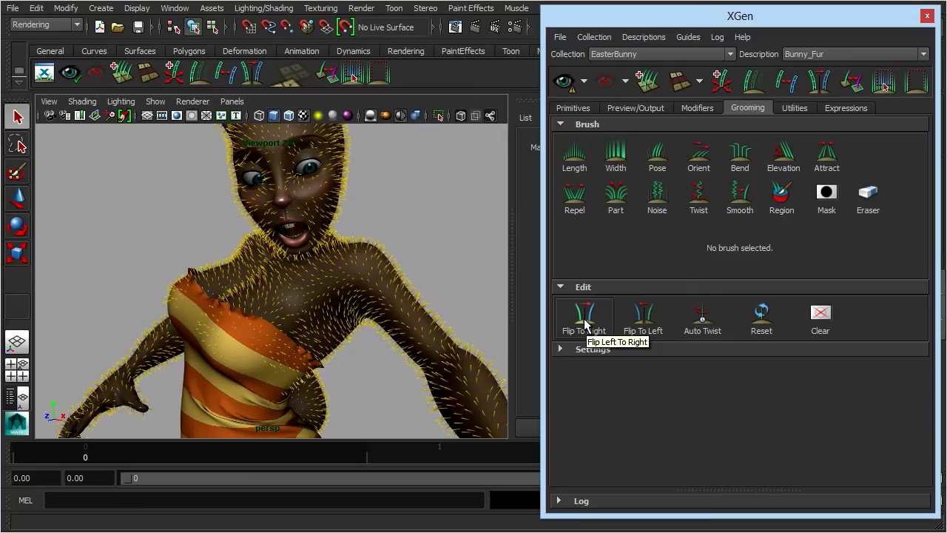
{"action": "mouse_move", "coordinate": [642, 315]}
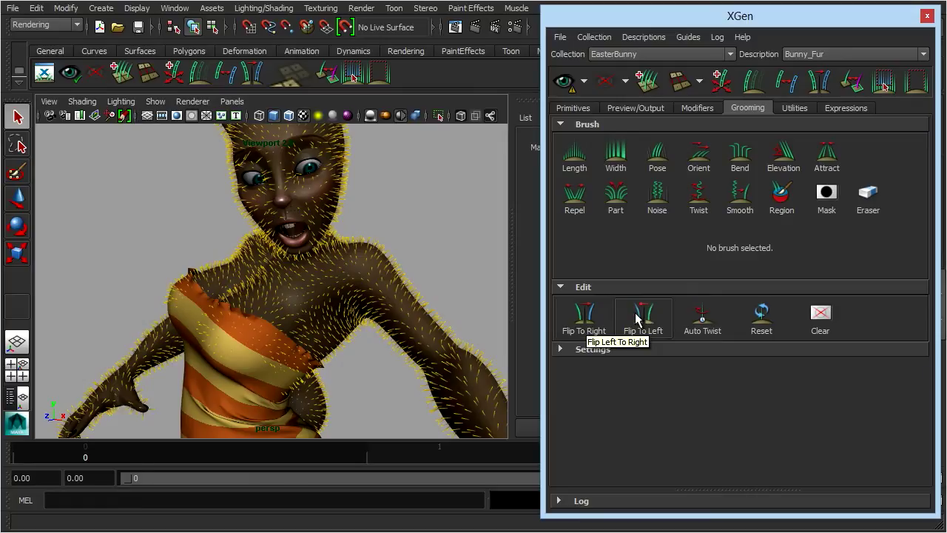
{"action": "mouse_move", "coordinate": [761, 319]}
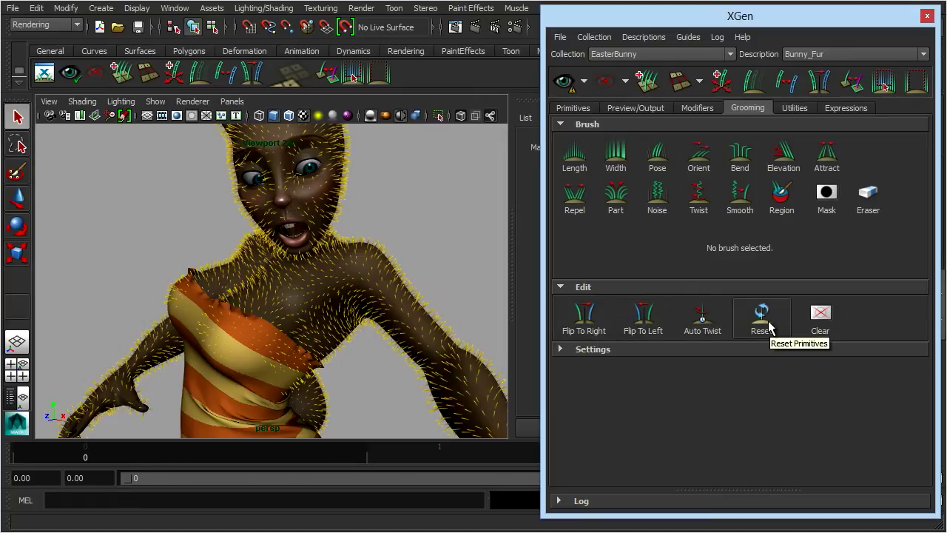
{"action": "left_click", "coordinate": [762, 317]}
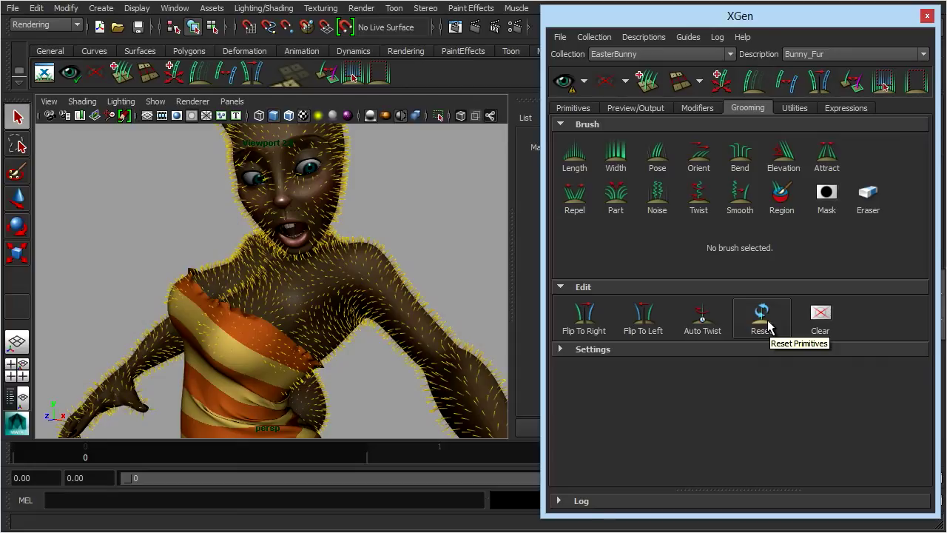
{"action": "mouse_move", "coordinate": [385, 271]}
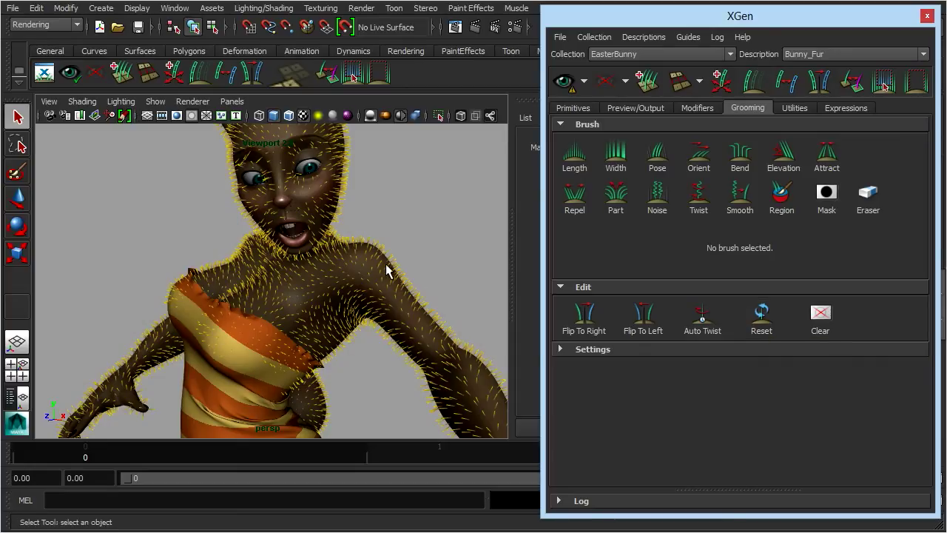
{"action": "mouse_move", "coordinate": [831, 422]}
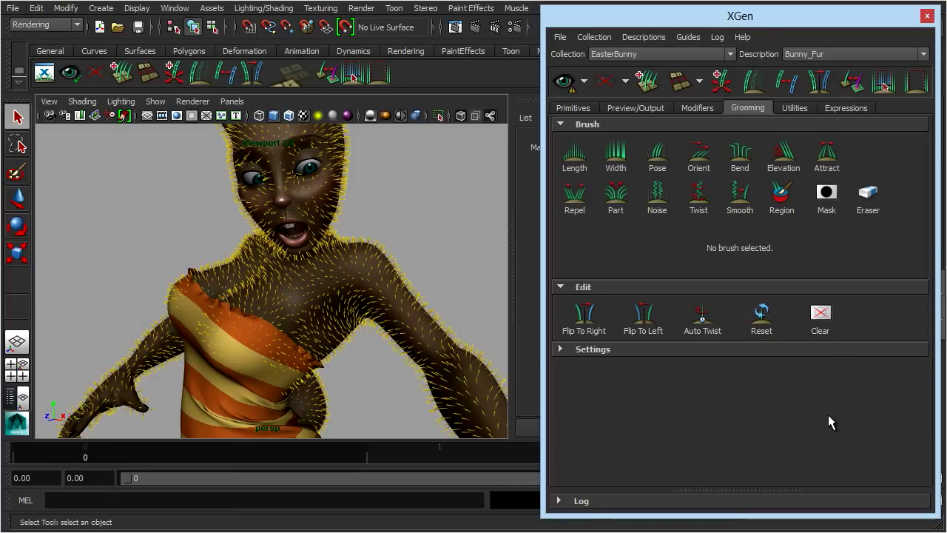
{"action": "left_click", "coordinate": [698, 153]}
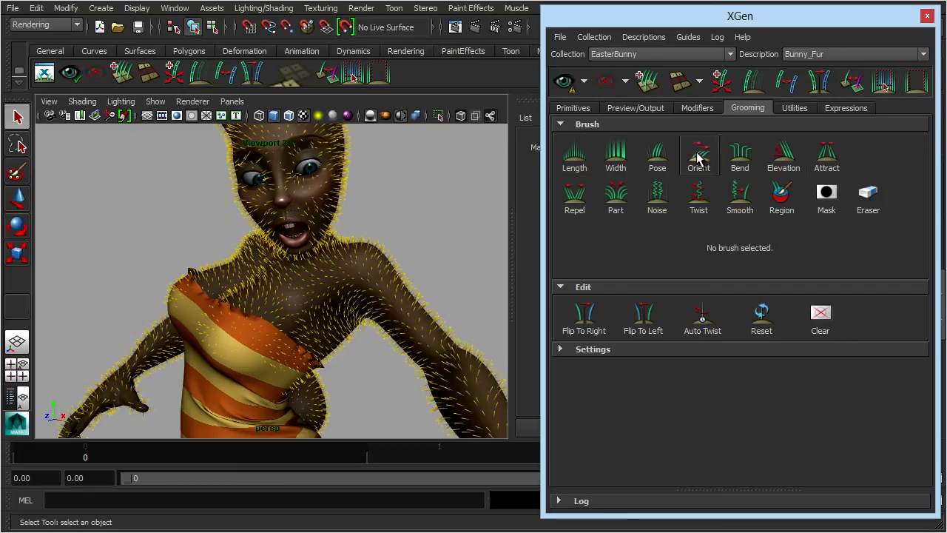
{"action": "mouse_move", "coordinate": [666, 268]}
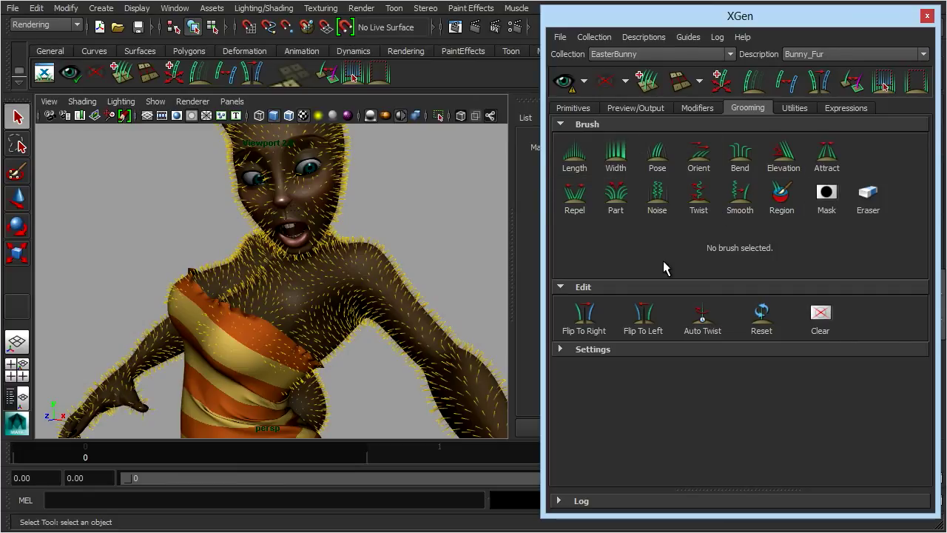
{"action": "mouse_move", "coordinate": [655, 244]}
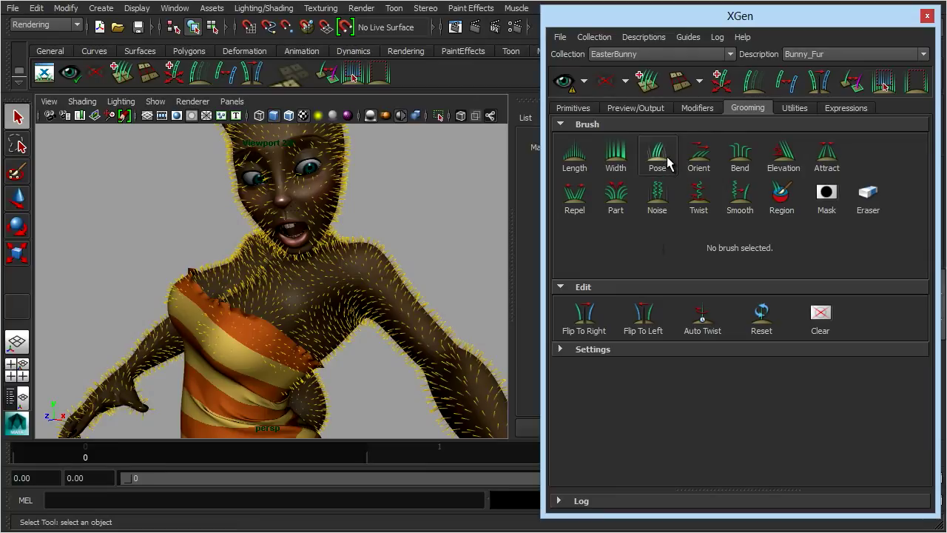
{"action": "mouse_move", "coordinate": [657, 156]}
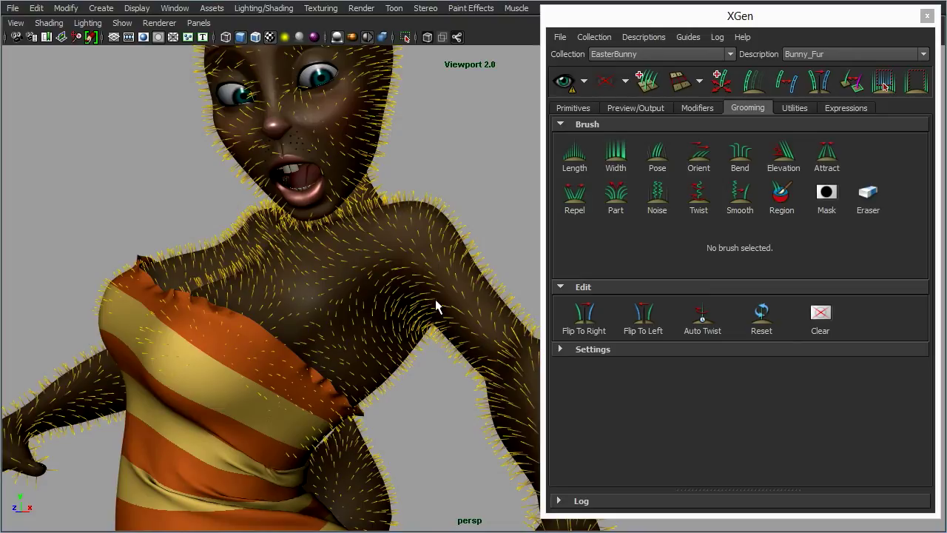
{"action": "mouse_move", "coordinate": [432, 215]}
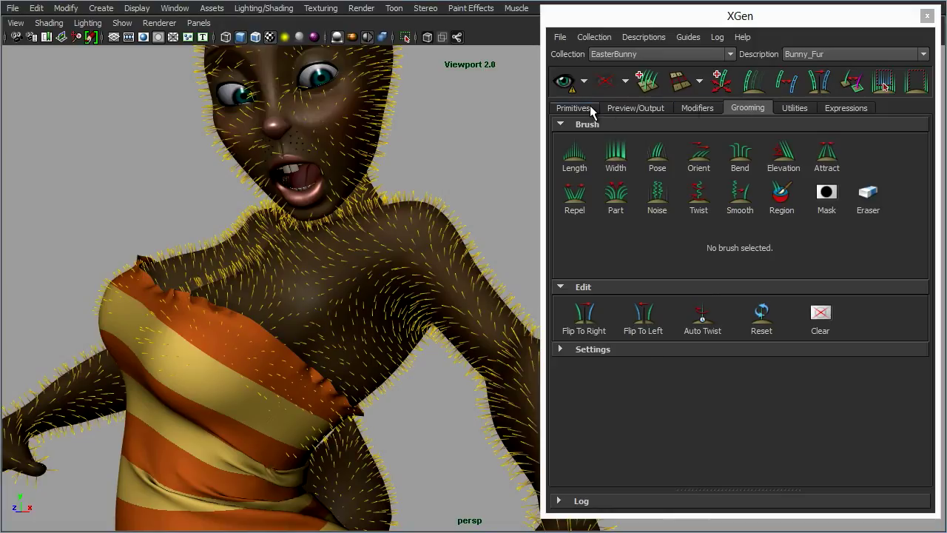
Display the primitive settings and list the Bunny_Fur preview options
{"action": "left_click", "coordinate": [573, 107]}
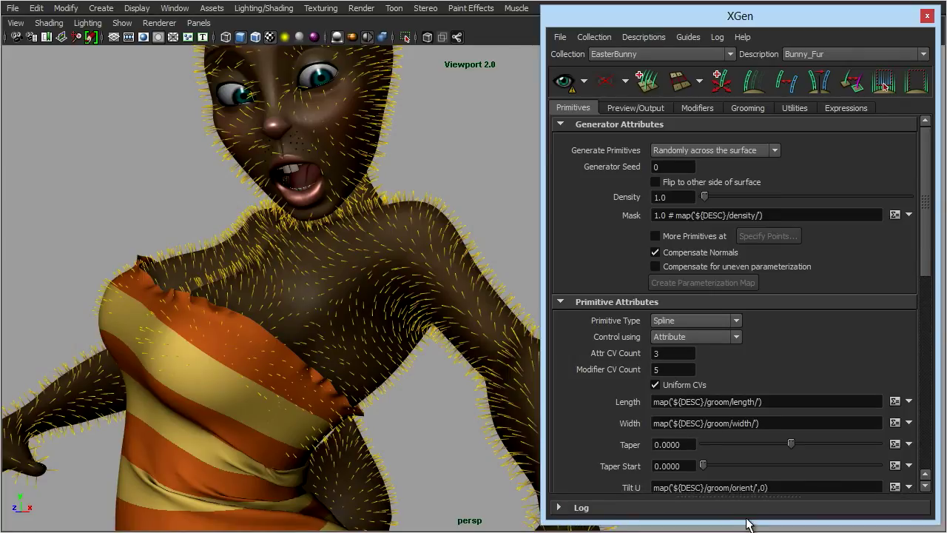
{"action": "mouse_move", "coordinate": [624, 257]}
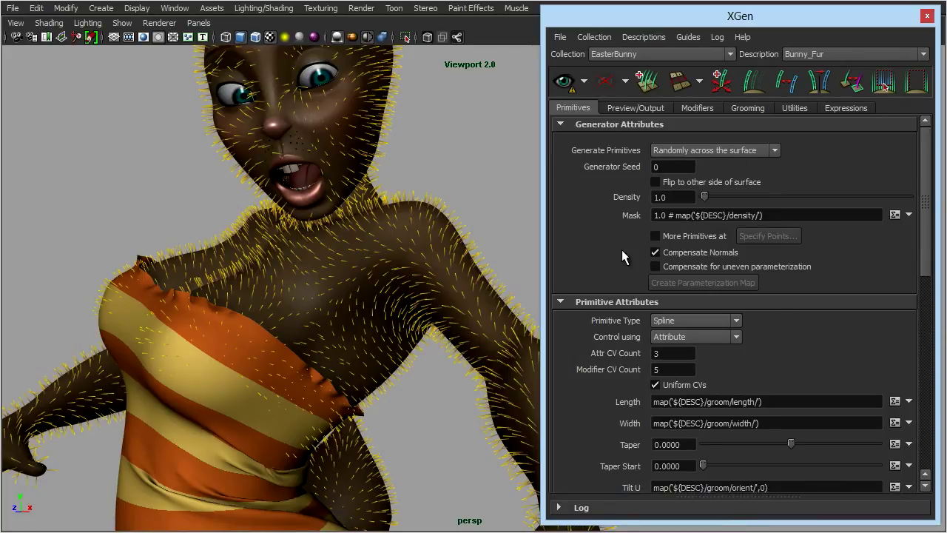
{"action": "mouse_move", "coordinate": [592, 200]}
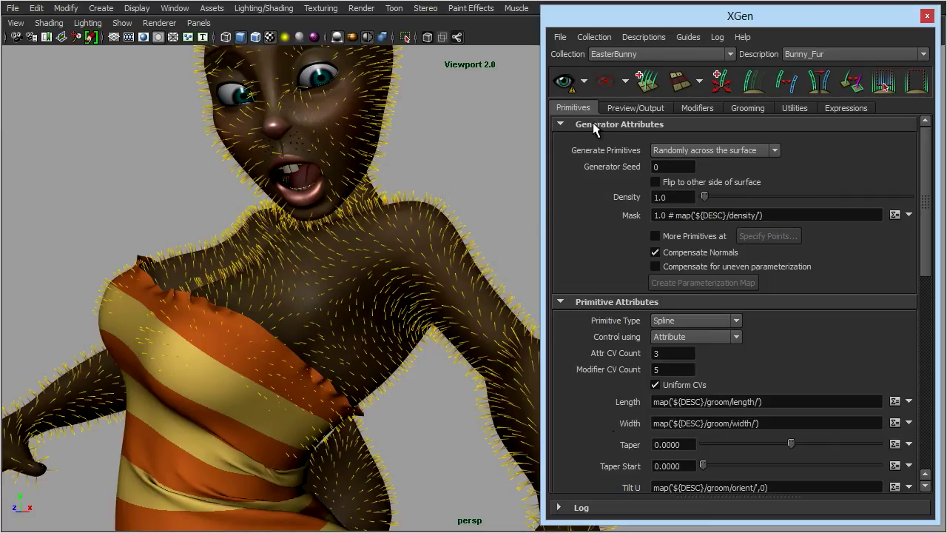
{"action": "mouse_move", "coordinate": [565, 81]}
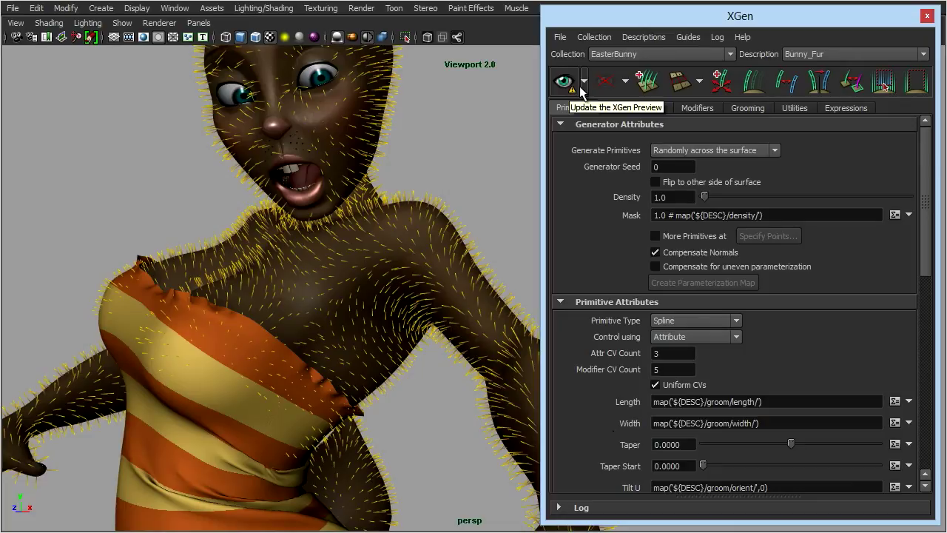
{"action": "left_click", "coordinate": [585, 82]}
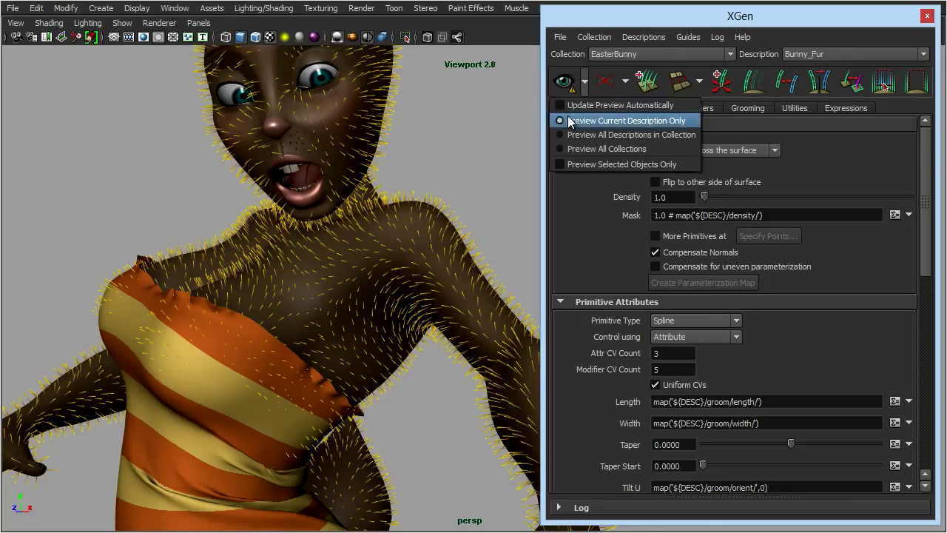
Refresh the preview for the current description only, showing denser, darker fur
{"action": "left_click", "coordinate": [624, 120]}
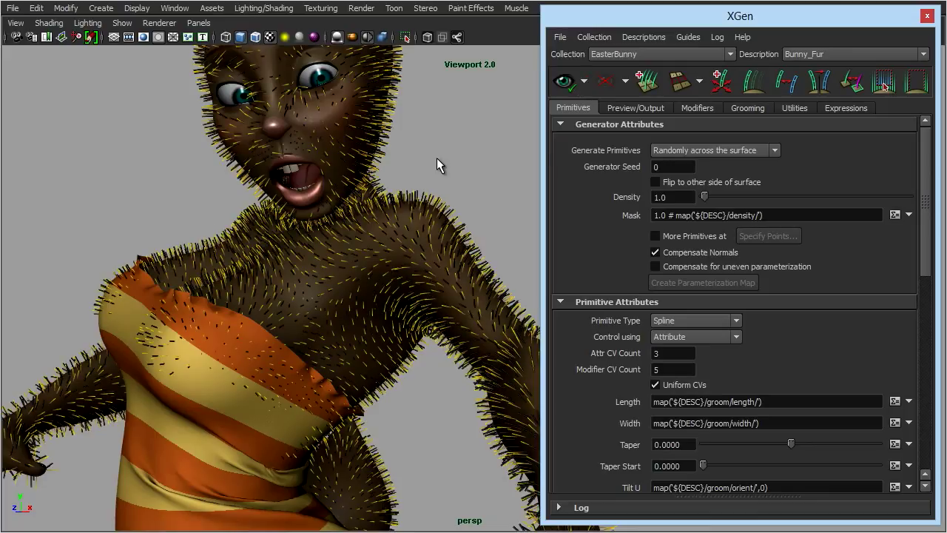
{"action": "mouse_move", "coordinate": [254, 286]}
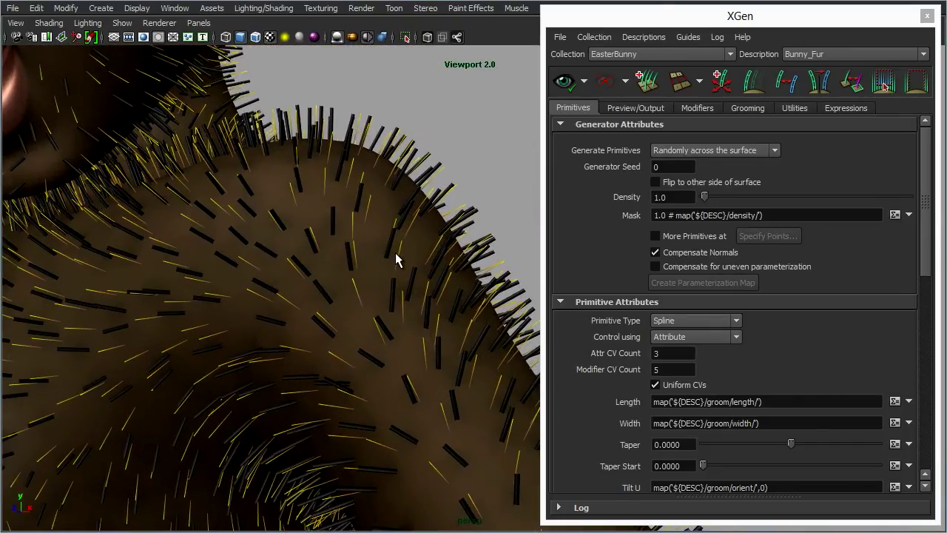
{"action": "mouse_move", "coordinate": [336, 243]}
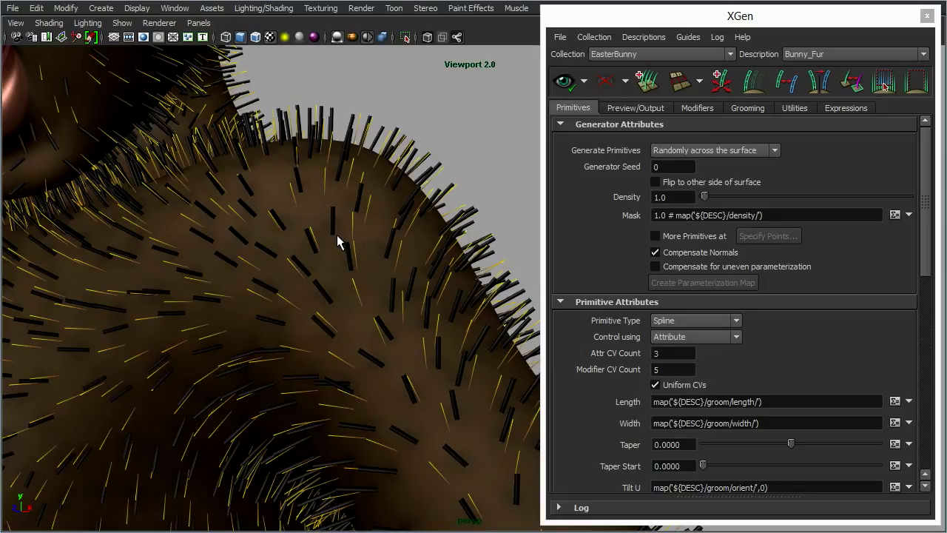
{"action": "mouse_move", "coordinate": [535, 296]}
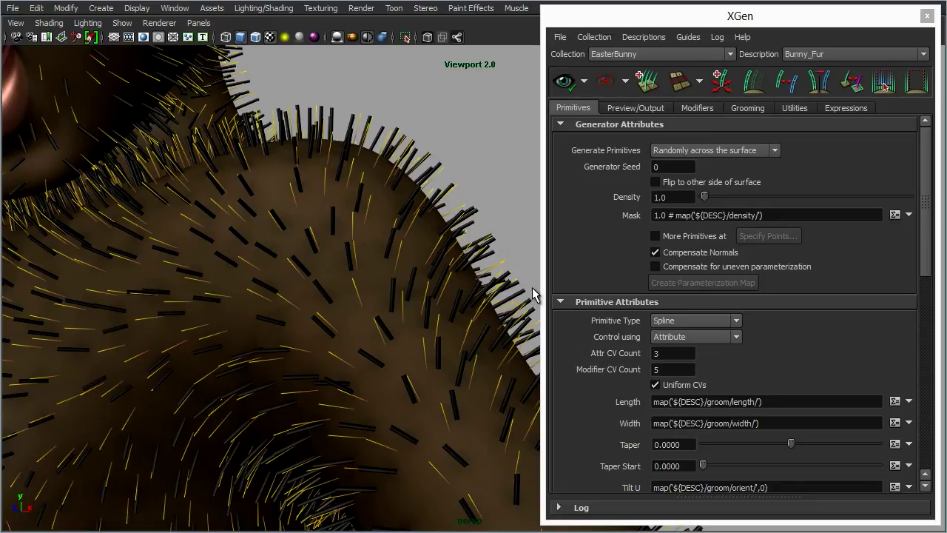
Check the primitive Density value, then uncheck Compensate Normals for Bunny_Fur
{"action": "left_click", "coordinate": [672, 197]}
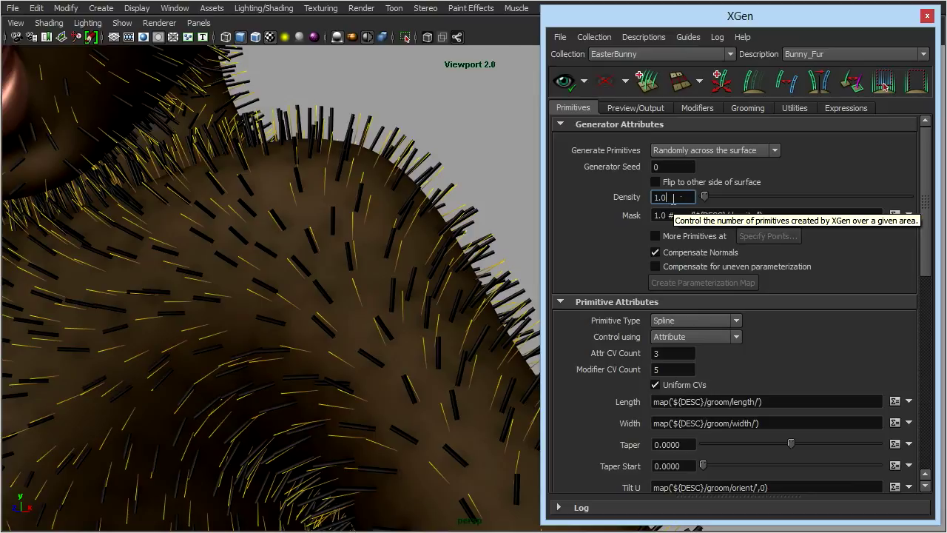
{"action": "scroll", "scroll_direction": "down", "scroll_amount": 3}
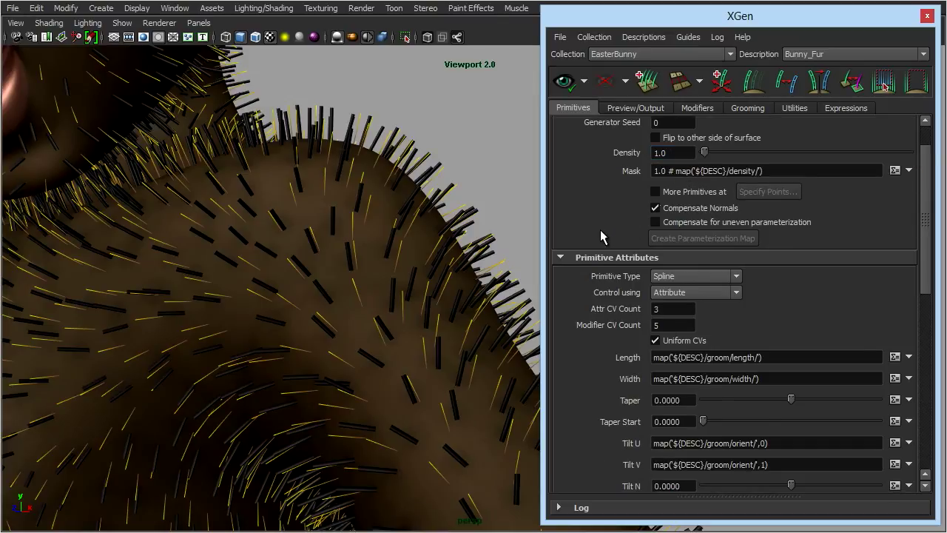
{"action": "scroll", "scroll_direction": "down", "scroll_amount": 3}
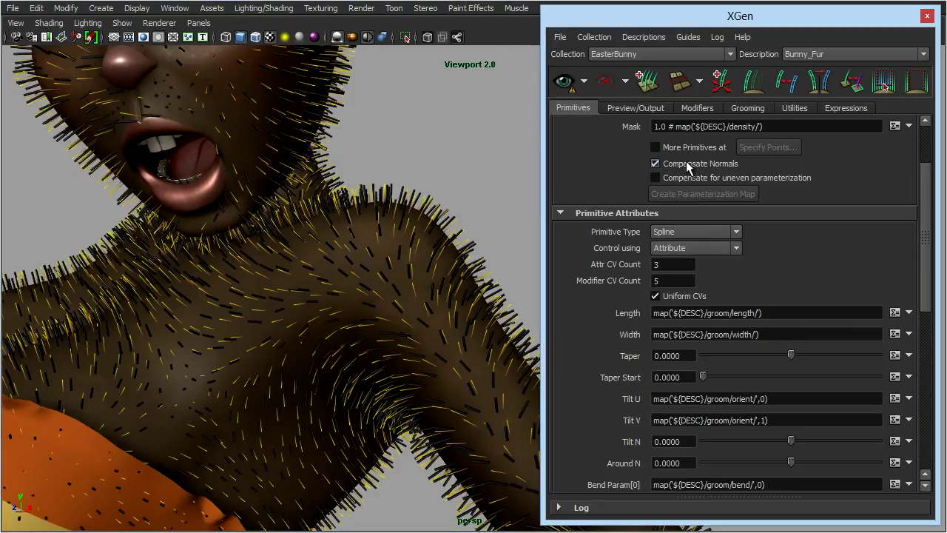
{"action": "mouse_move", "coordinate": [681, 168]}
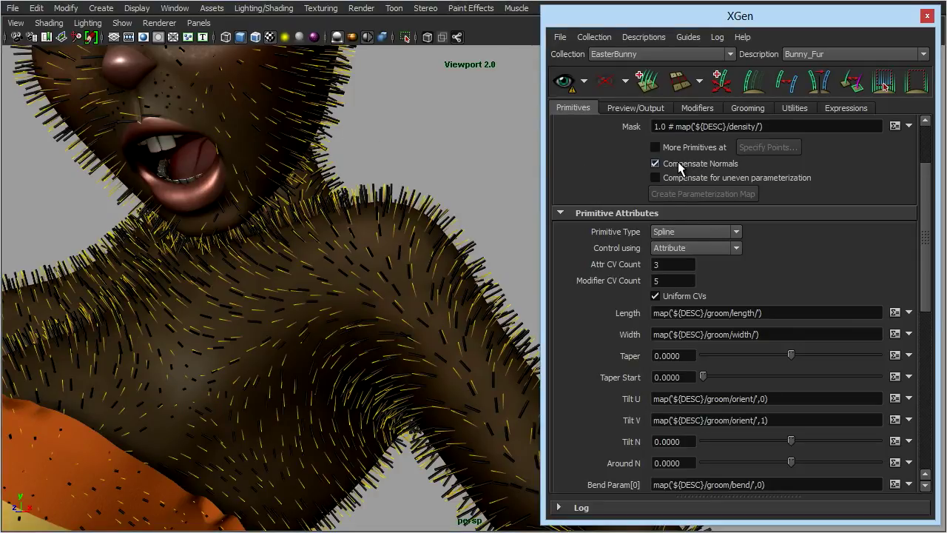
{"action": "left_click", "coordinate": [654, 164]}
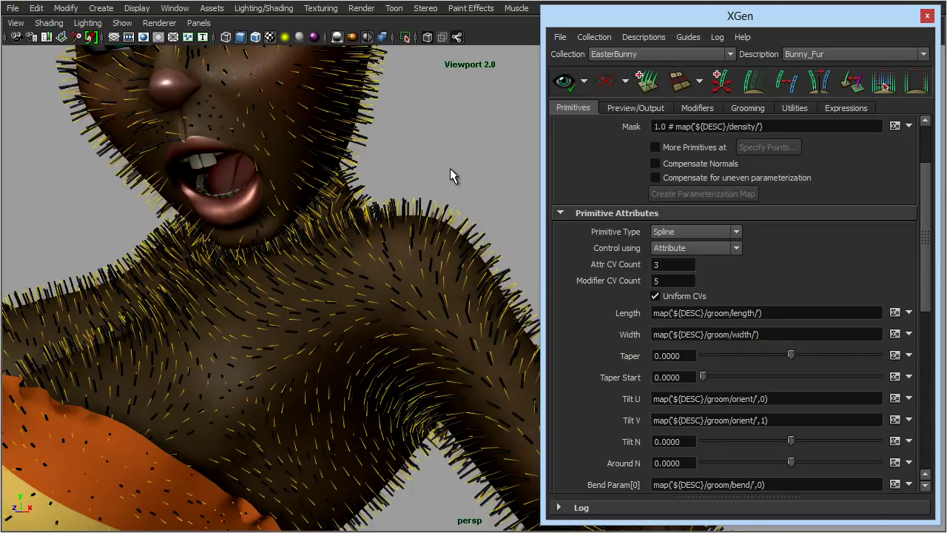
Refresh the Bunny_Fur preview and review the Length and Width groom-map expressions
{"action": "left_click", "coordinate": [654, 164]}
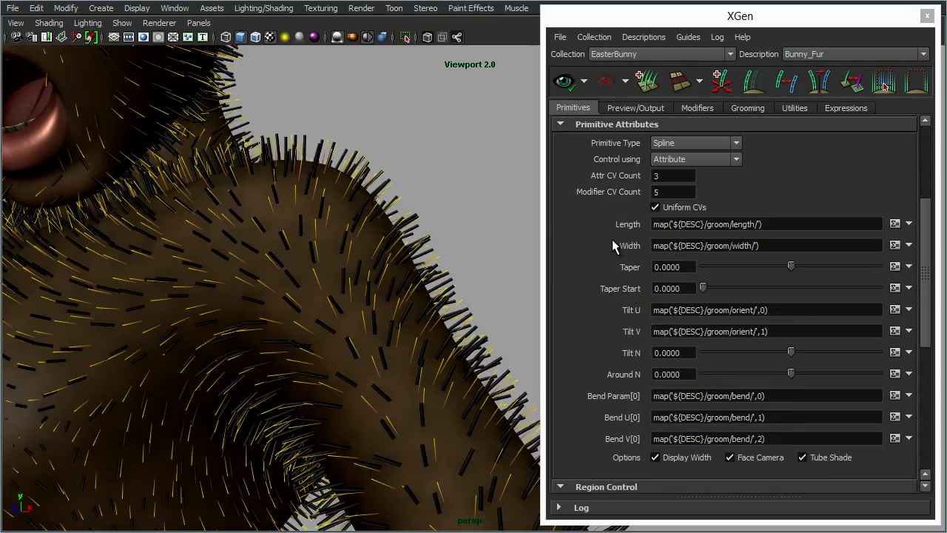
{"action": "mouse_move", "coordinate": [611, 467]}
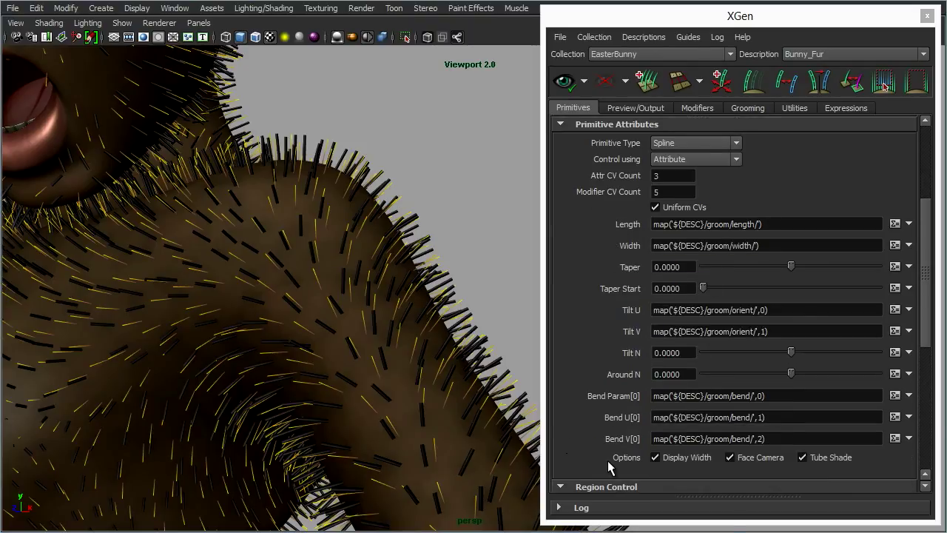
{"action": "mouse_move", "coordinate": [898, 224]}
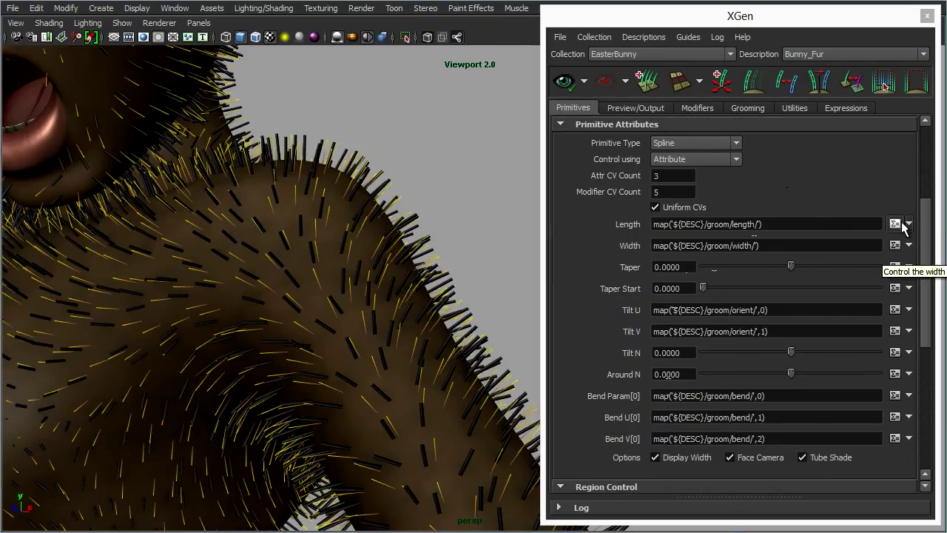
{"action": "left_click", "coordinate": [910, 224]}
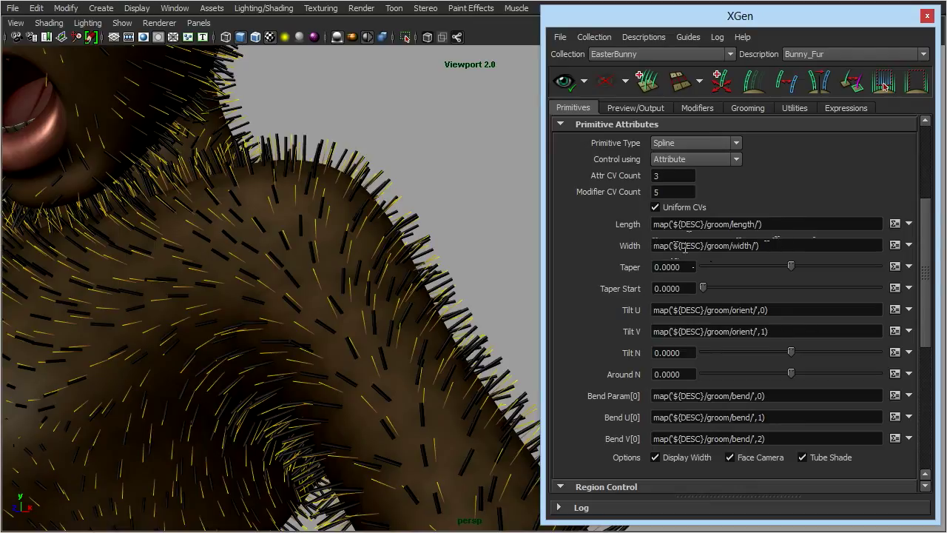
Open the Bunny_Fur Width expression, still mapped to the groom width, for inspection
{"action": "double_click", "coordinate": [714, 245]}
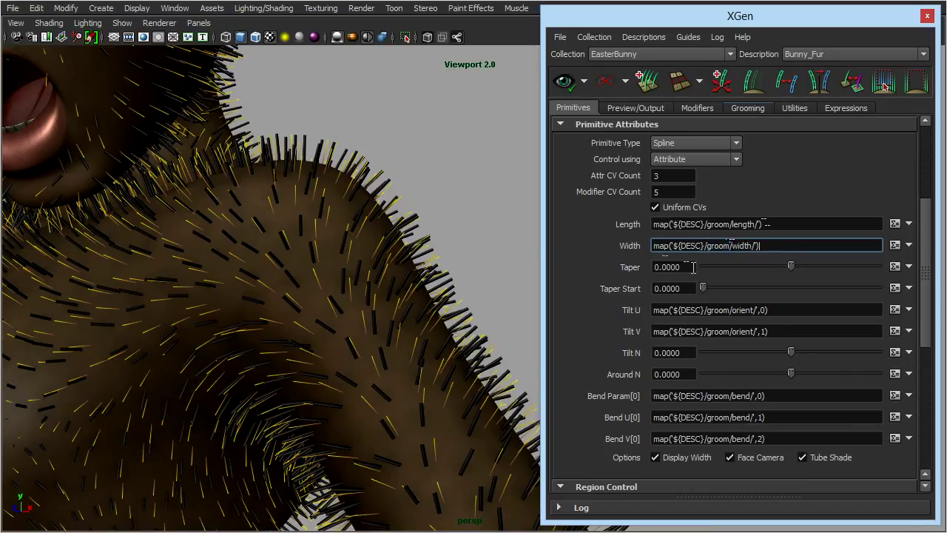
{"action": "mouse_move", "coordinate": [304, 193]}
{"action": "type", "text": "1"}
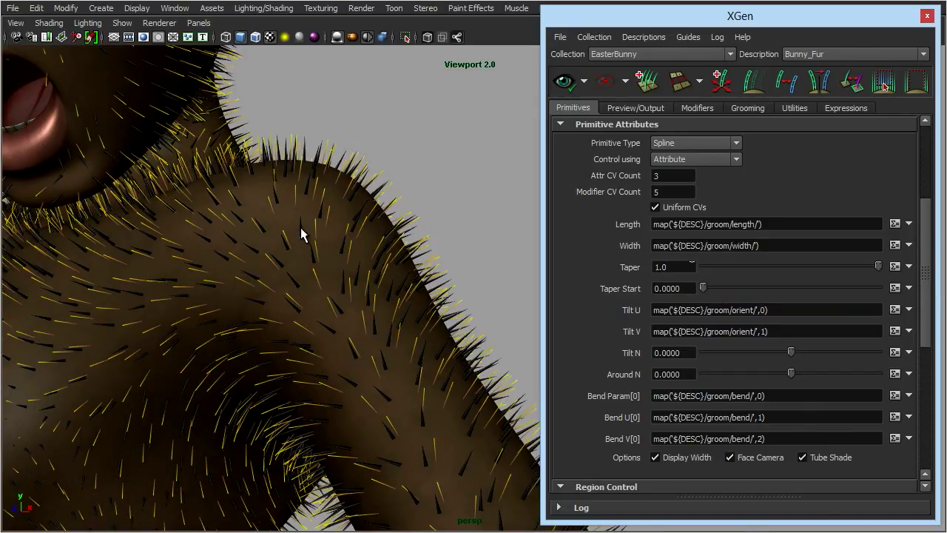
{"action": "mouse_move", "coordinate": [415, 183]}
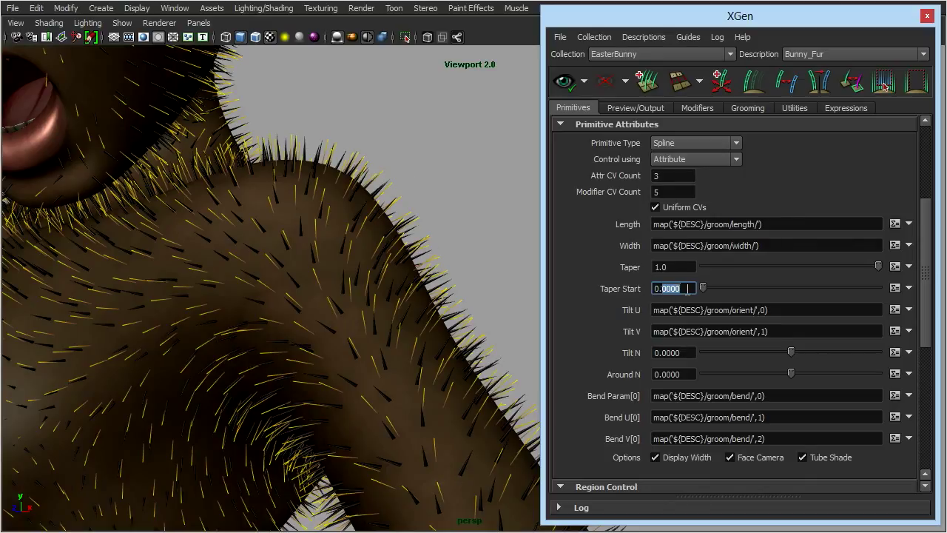
Set Taper Start to 0.25, correcting an initial entry of 0.5
{"action": "type", "text": "0.5"}
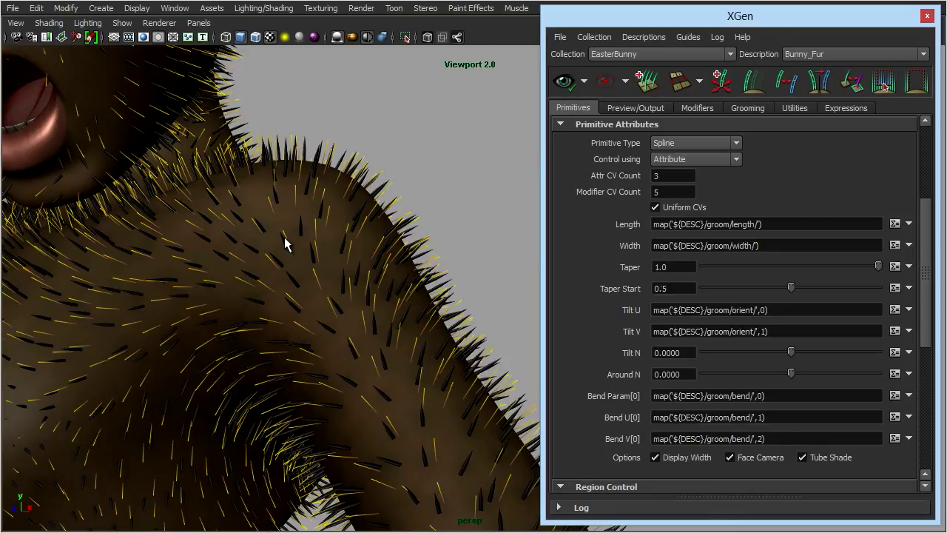
{"action": "left_click", "coordinate": [673, 287]}
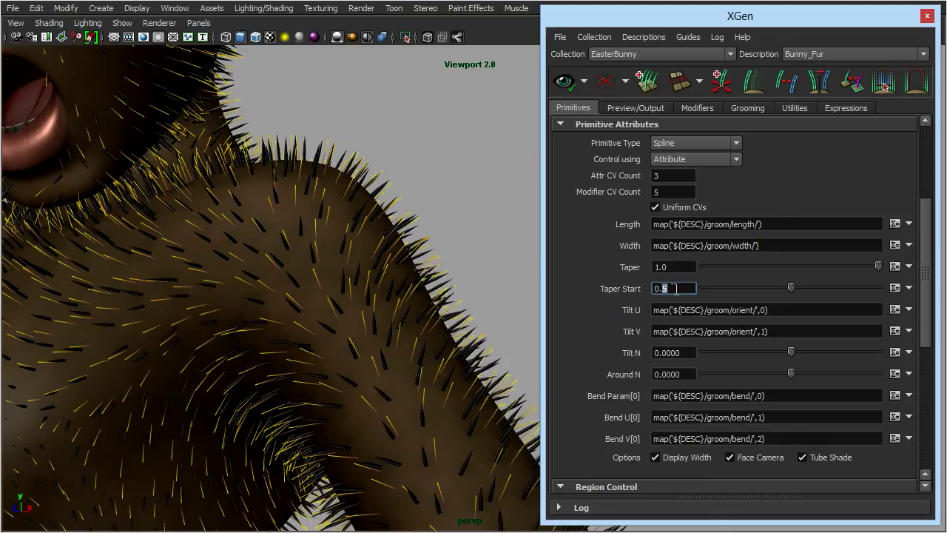
{"action": "type", "text": "0.25"}
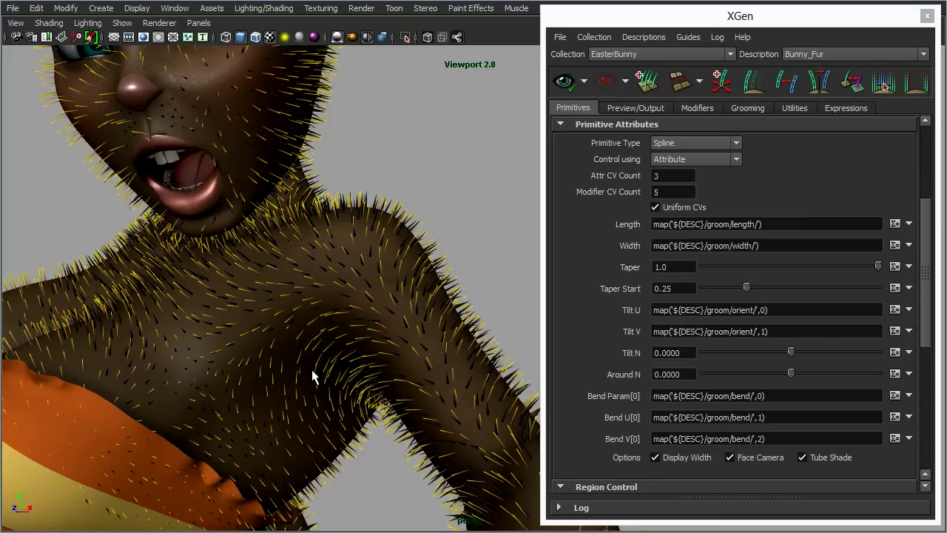
{"action": "mouse_move", "coordinate": [322, 353]}
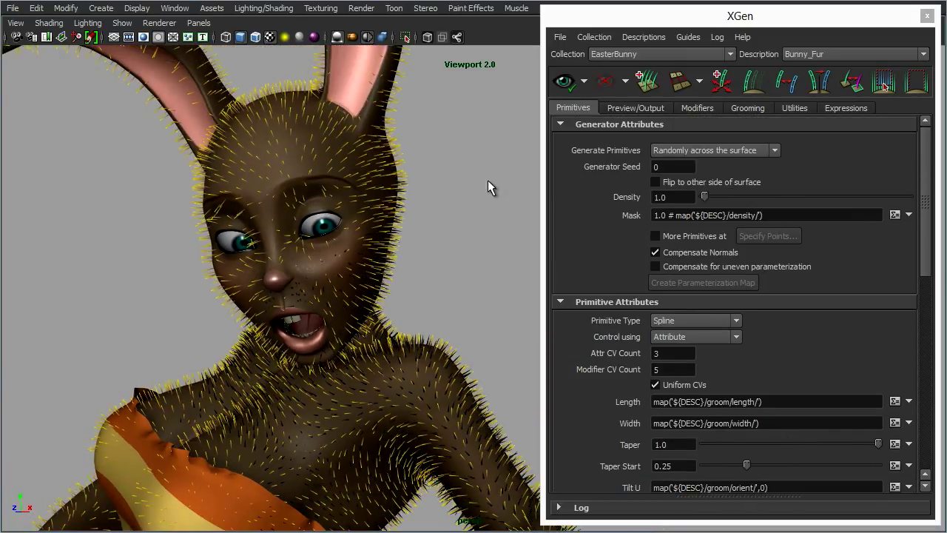
Switch the XGen window to the Grooming tab to show the brush set
{"action": "left_click", "coordinate": [748, 107]}
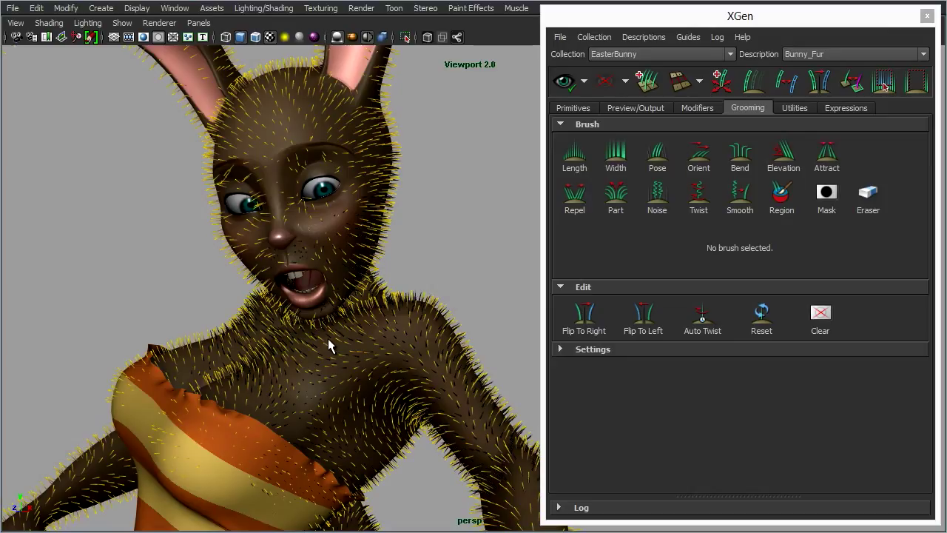
{"action": "mouse_move", "coordinate": [443, 158]}
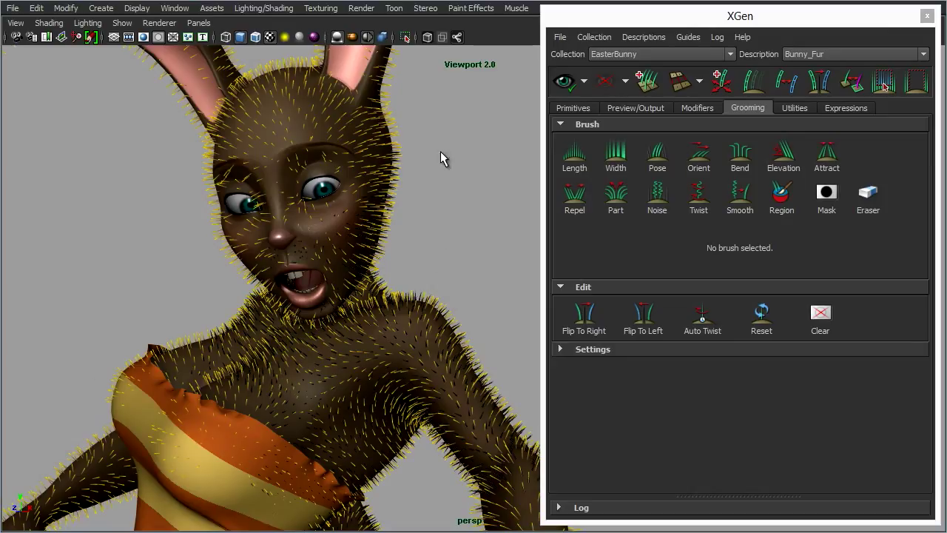